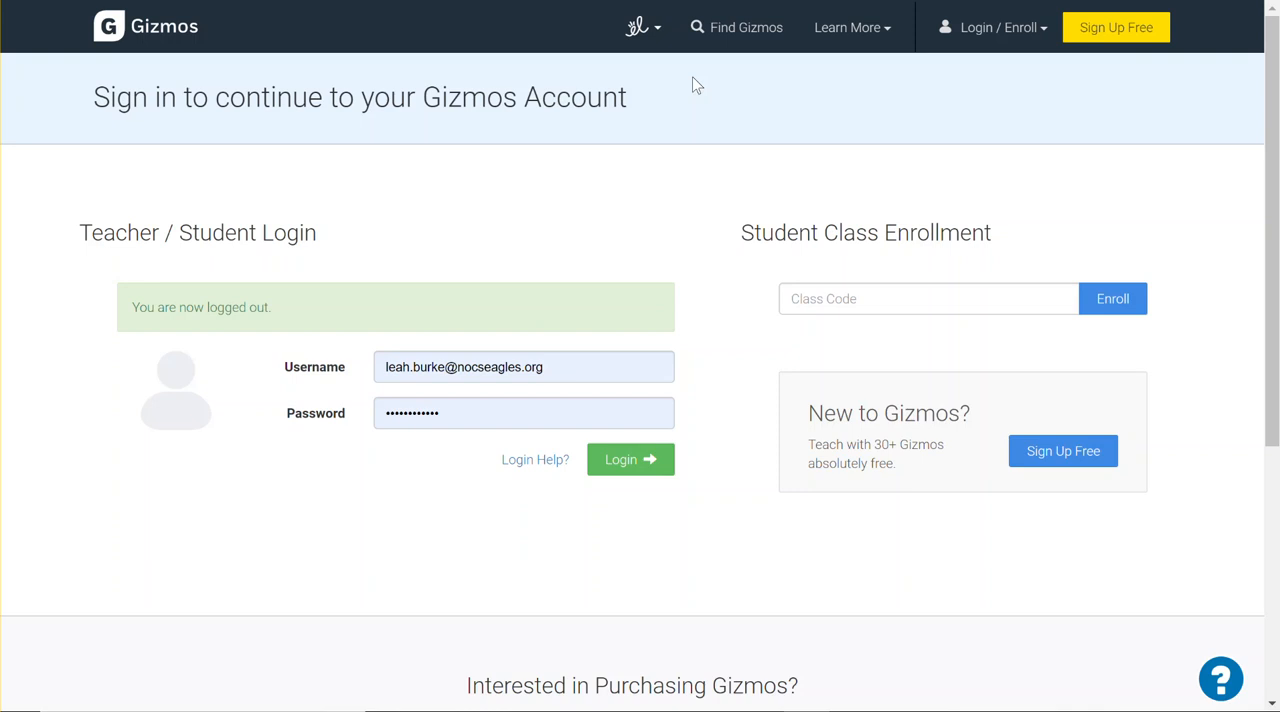
mouse_move(956, 78)
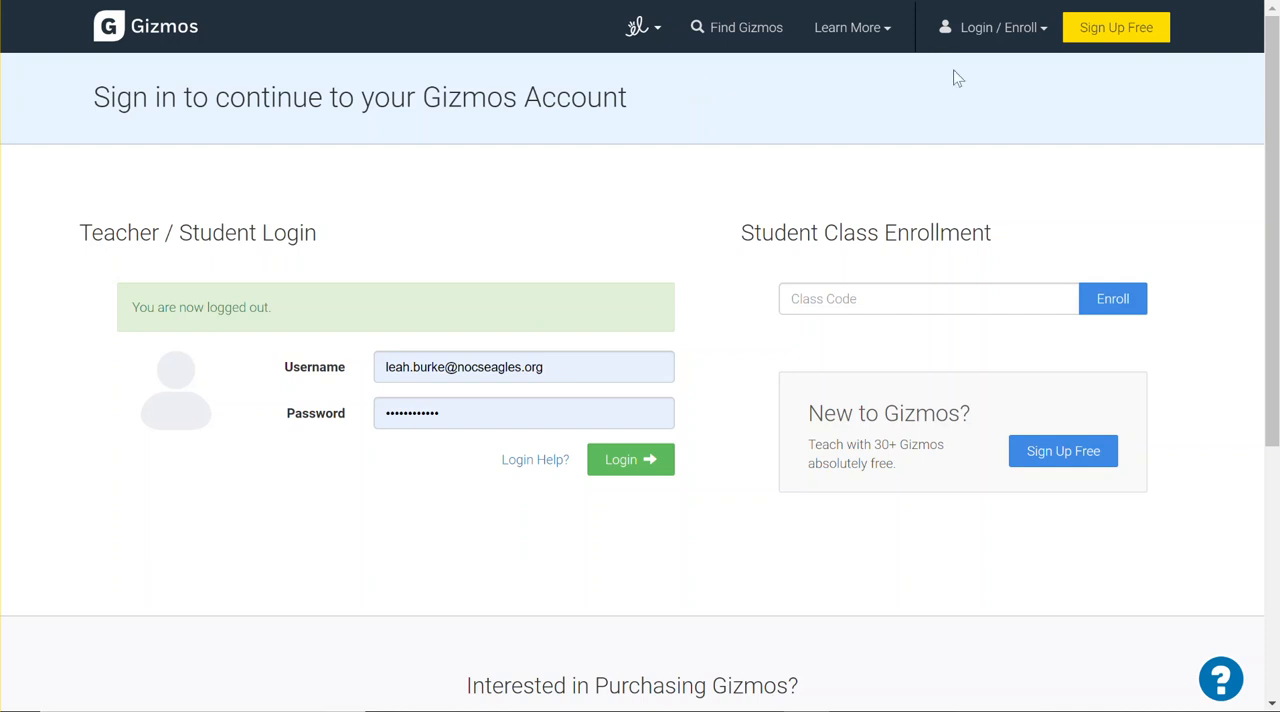
mouse_move(1000, 28)
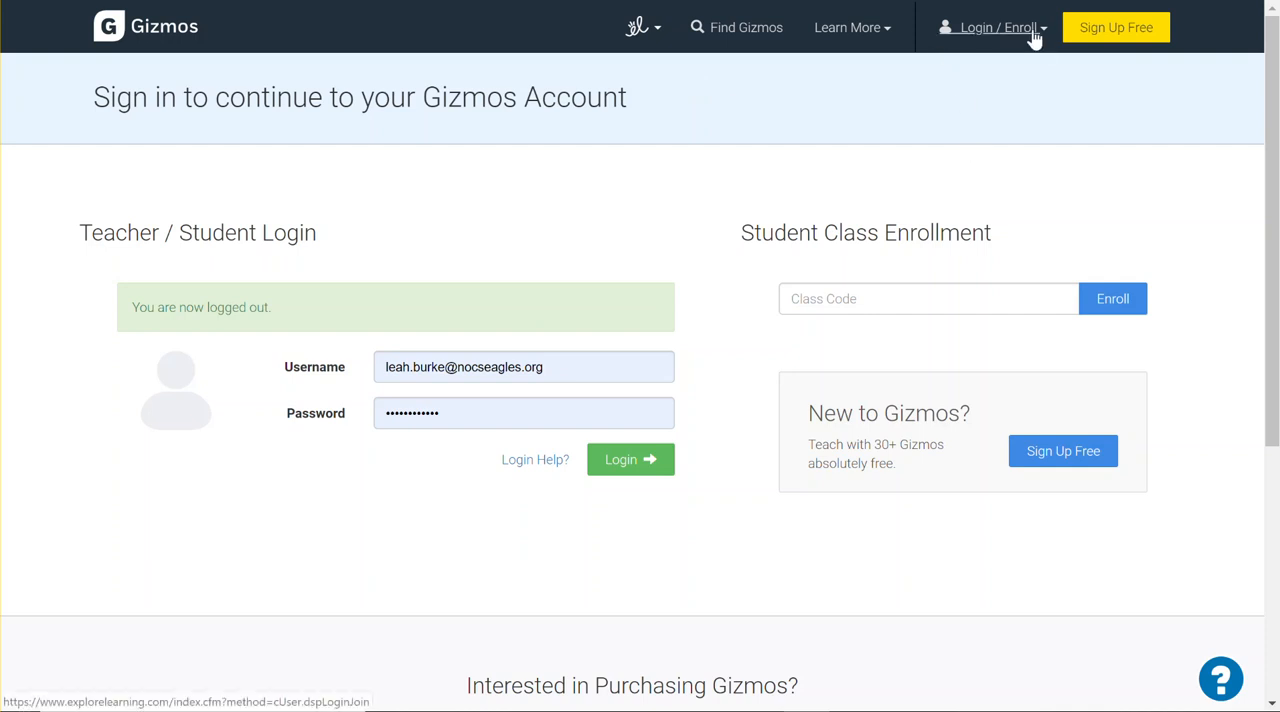
Submit the teacher sign-in with the pre-filled username and password.
click(990, 28)
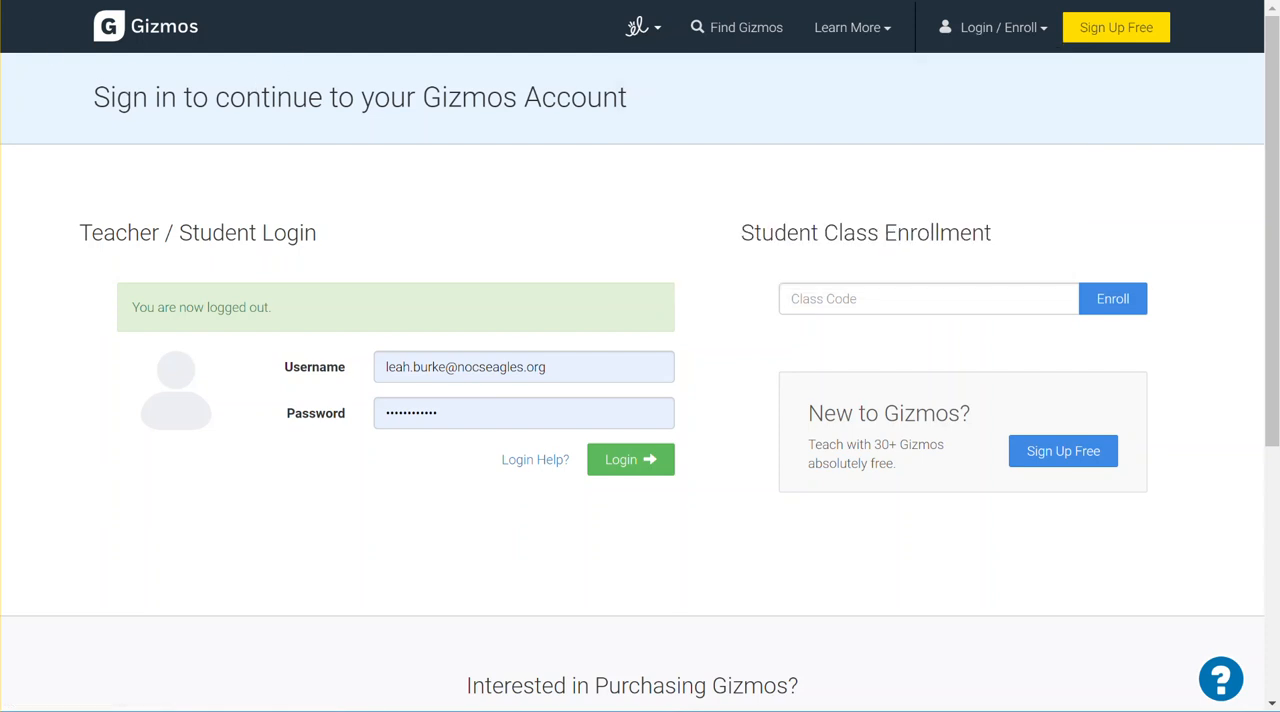
click(630, 460)
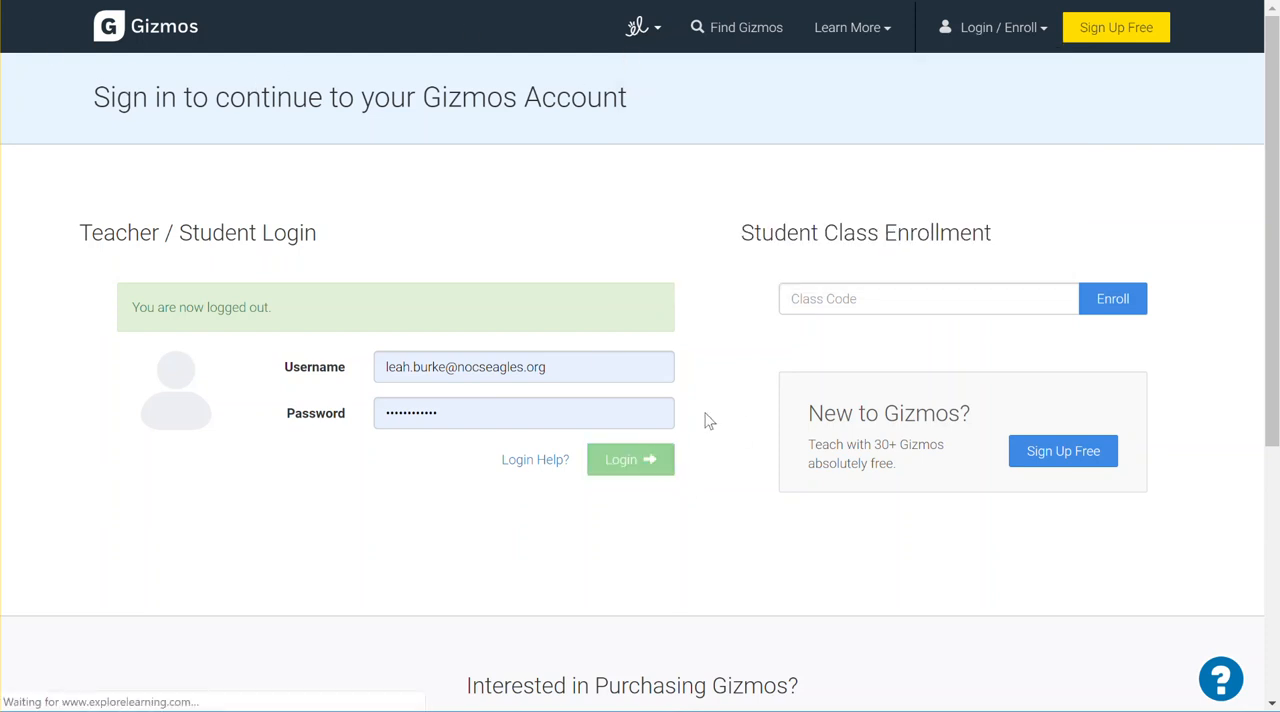
click(630, 460)
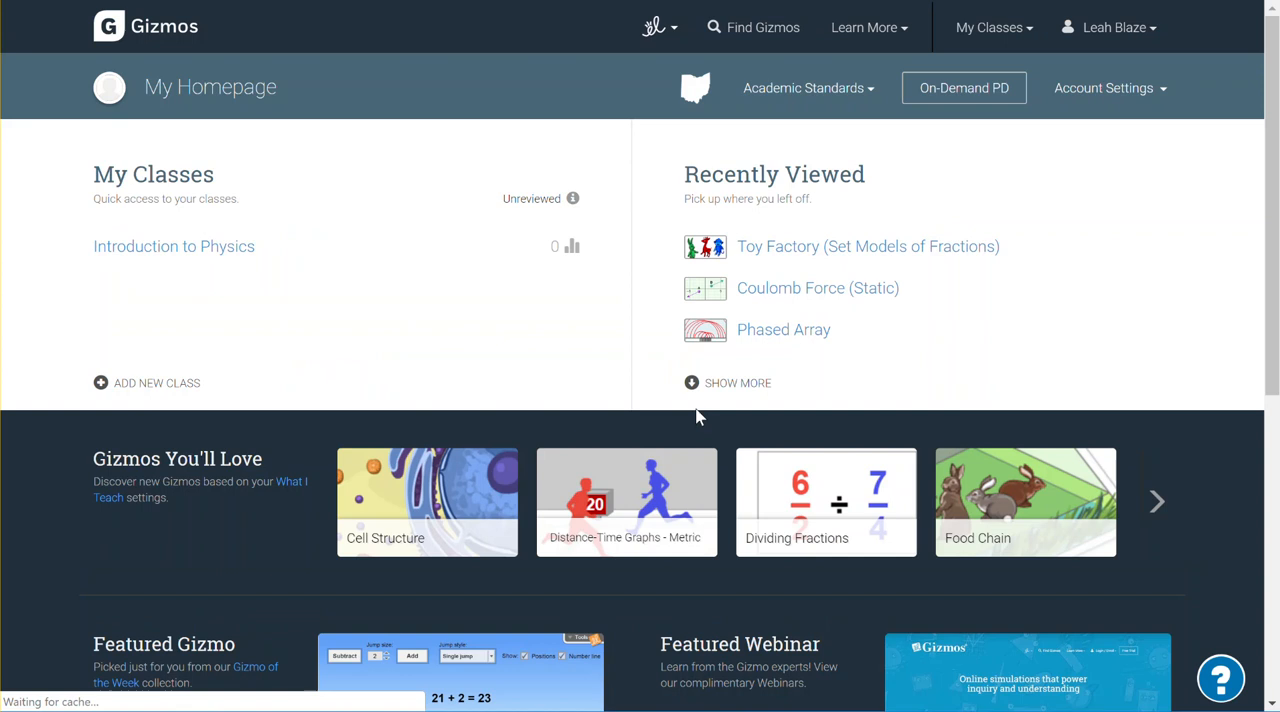
mouse_move(592, 326)
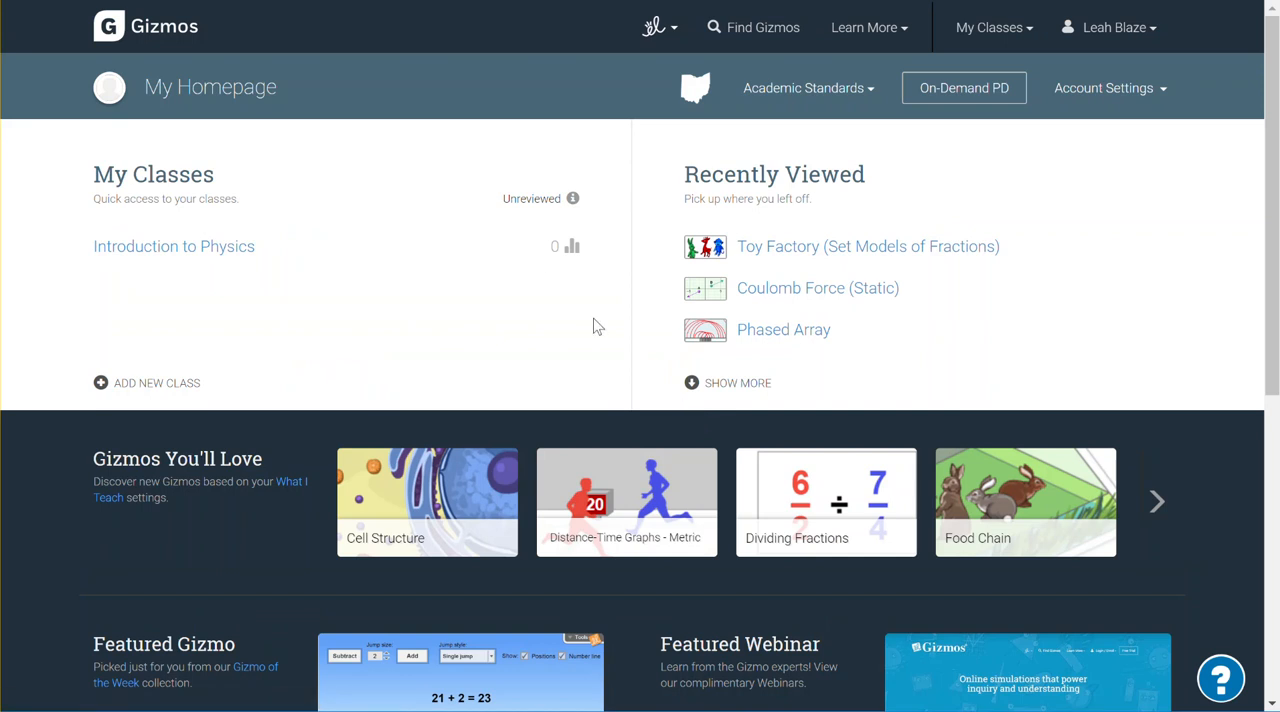
mouse_move(124, 382)
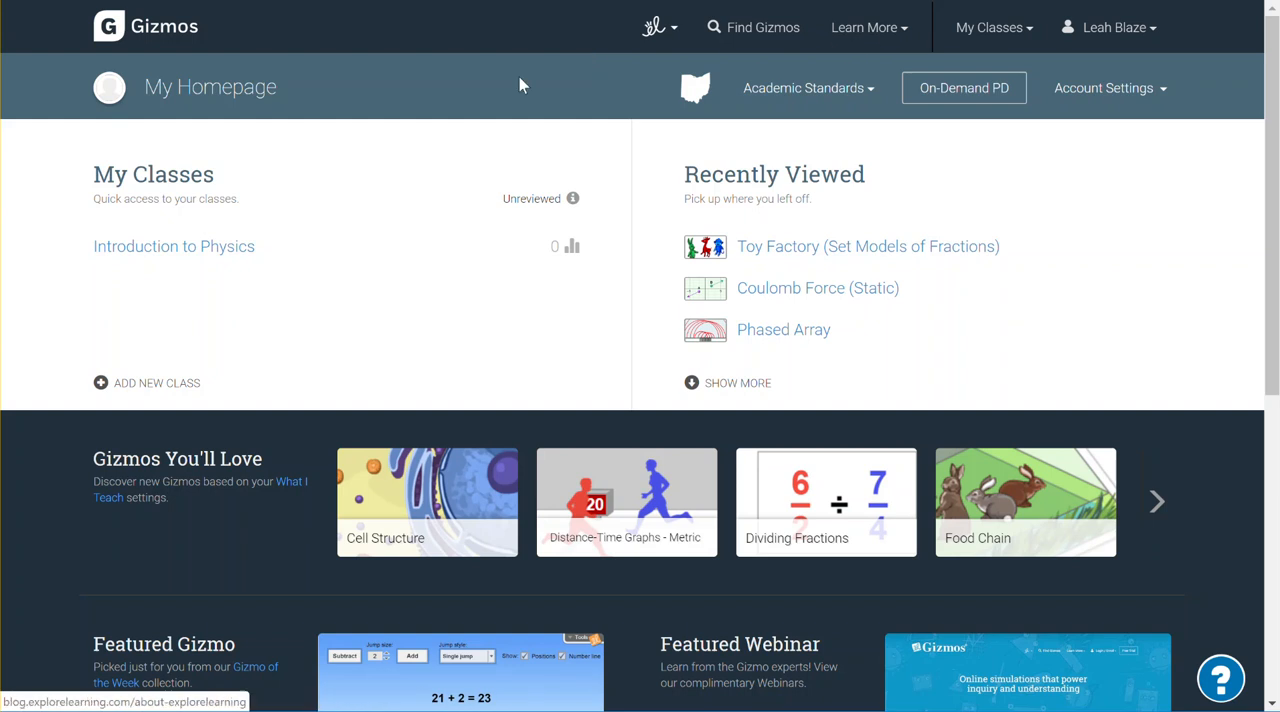
mouse_move(158, 336)
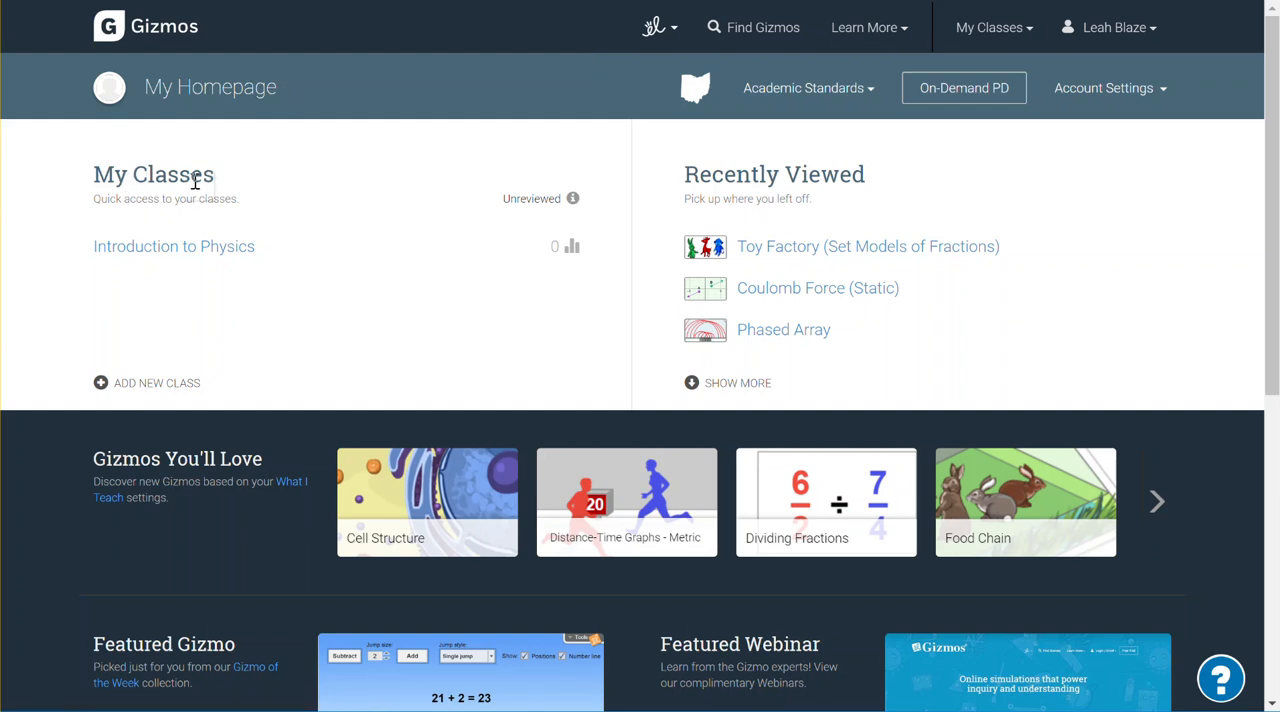
click(988, 28)
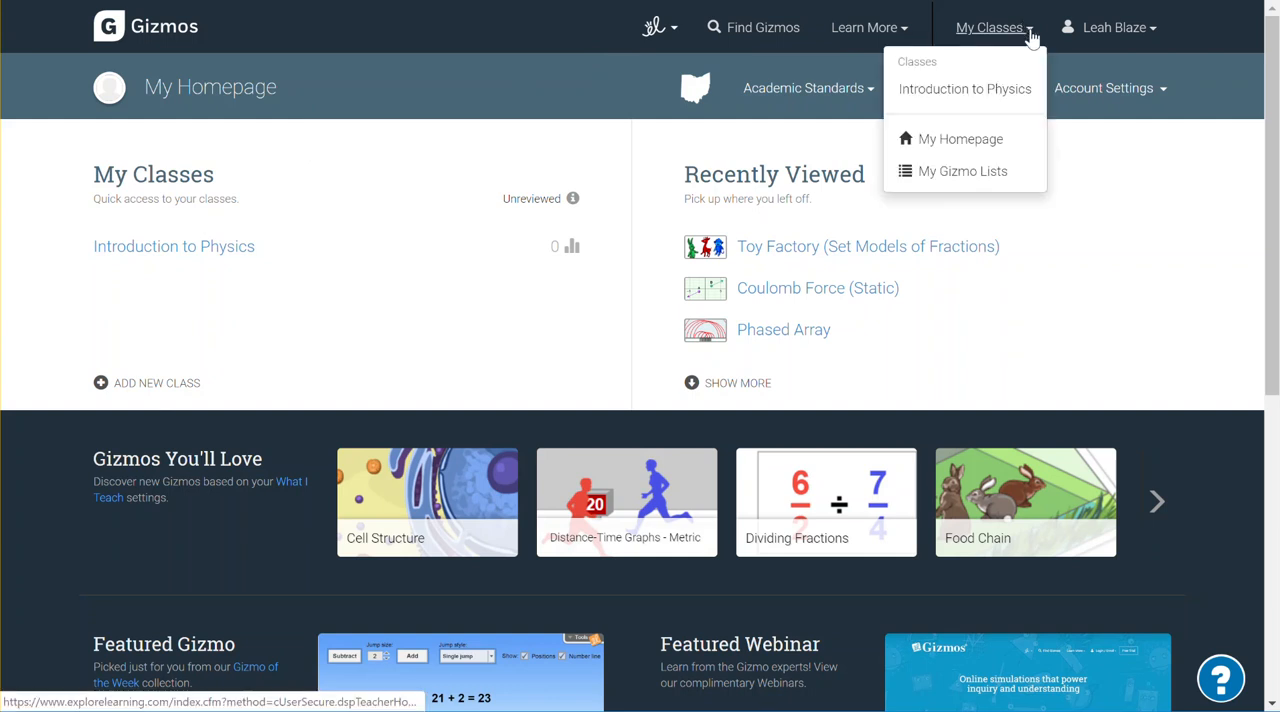
mouse_move(972, 38)
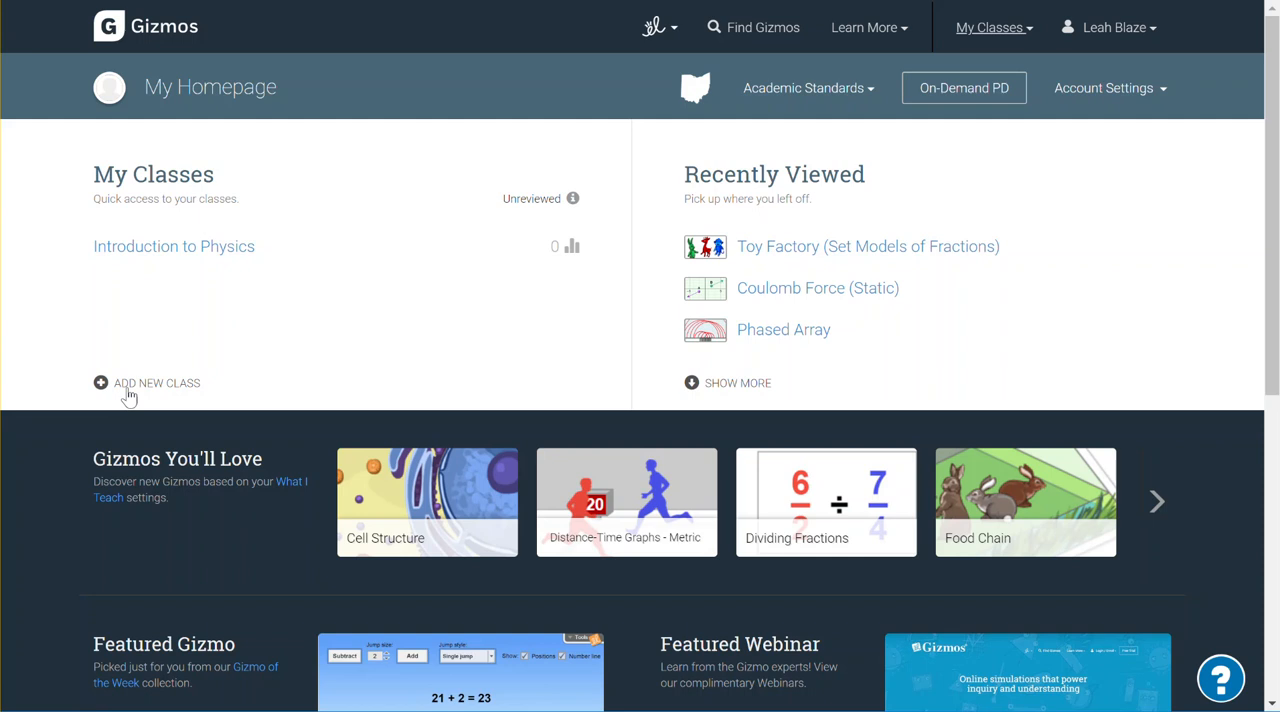
Start a new class with the tab name 'Group 1'.
click(146, 382)
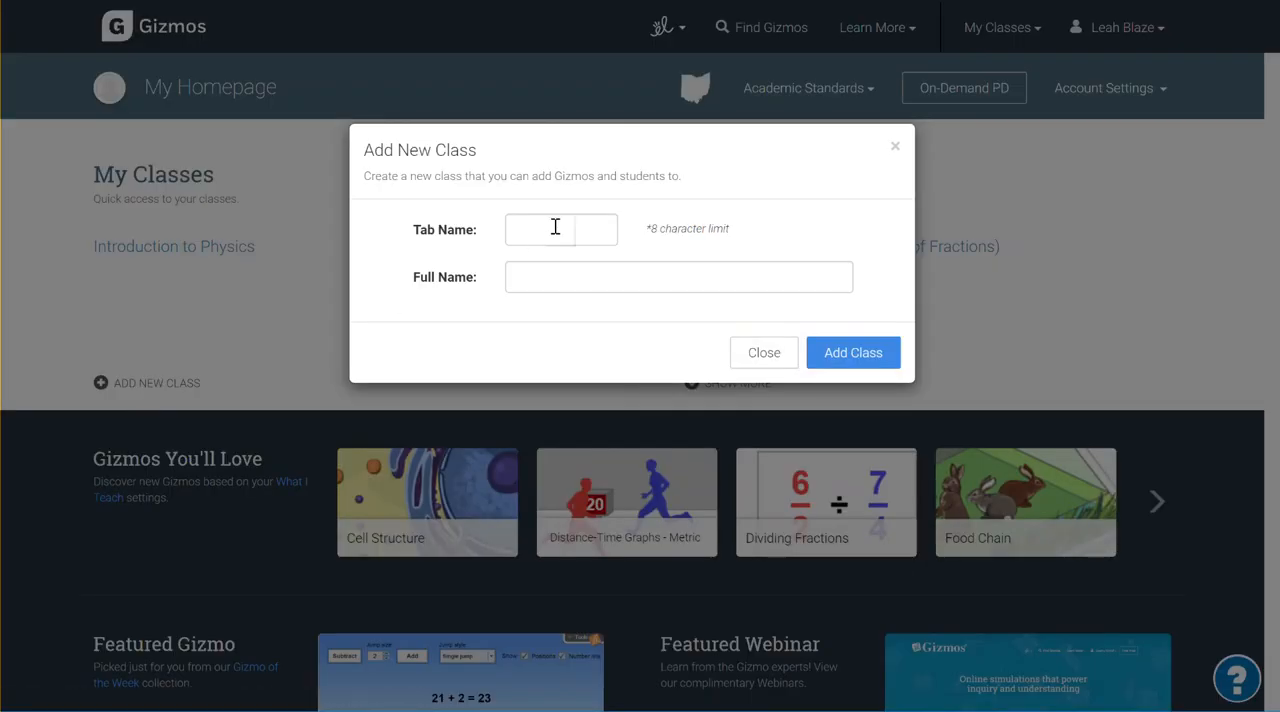
click(560, 228)
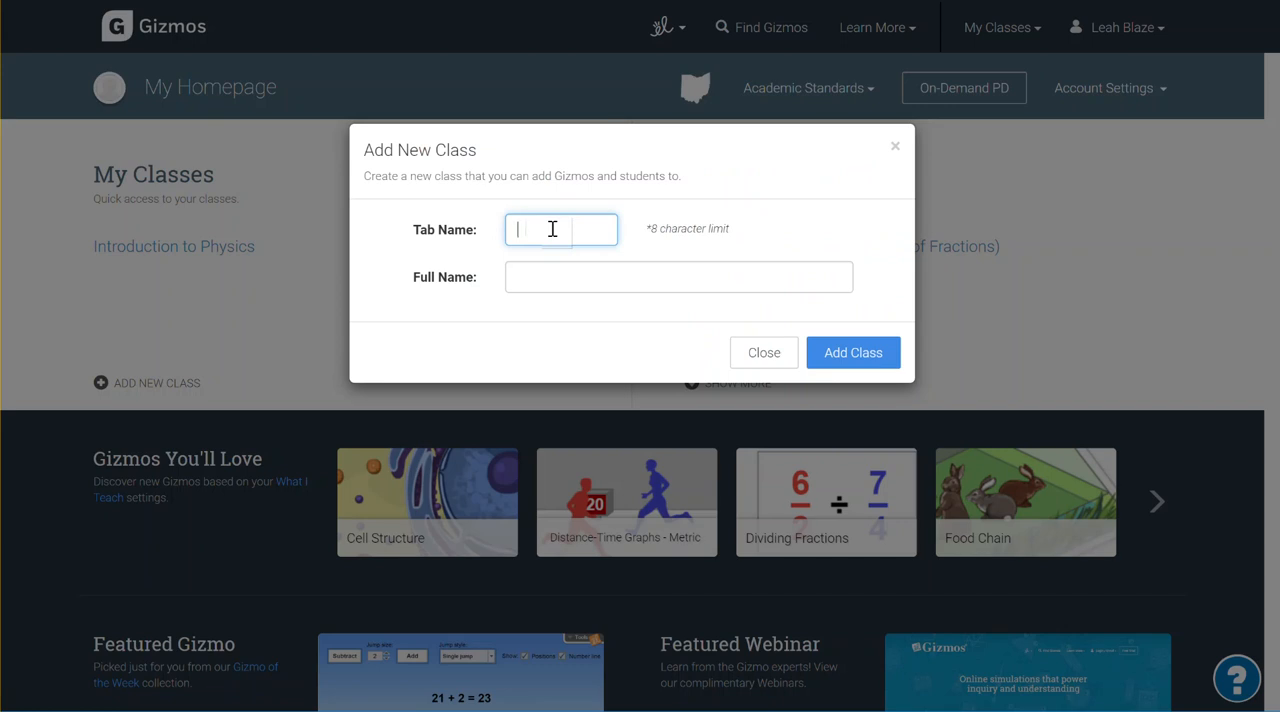
text(Group)
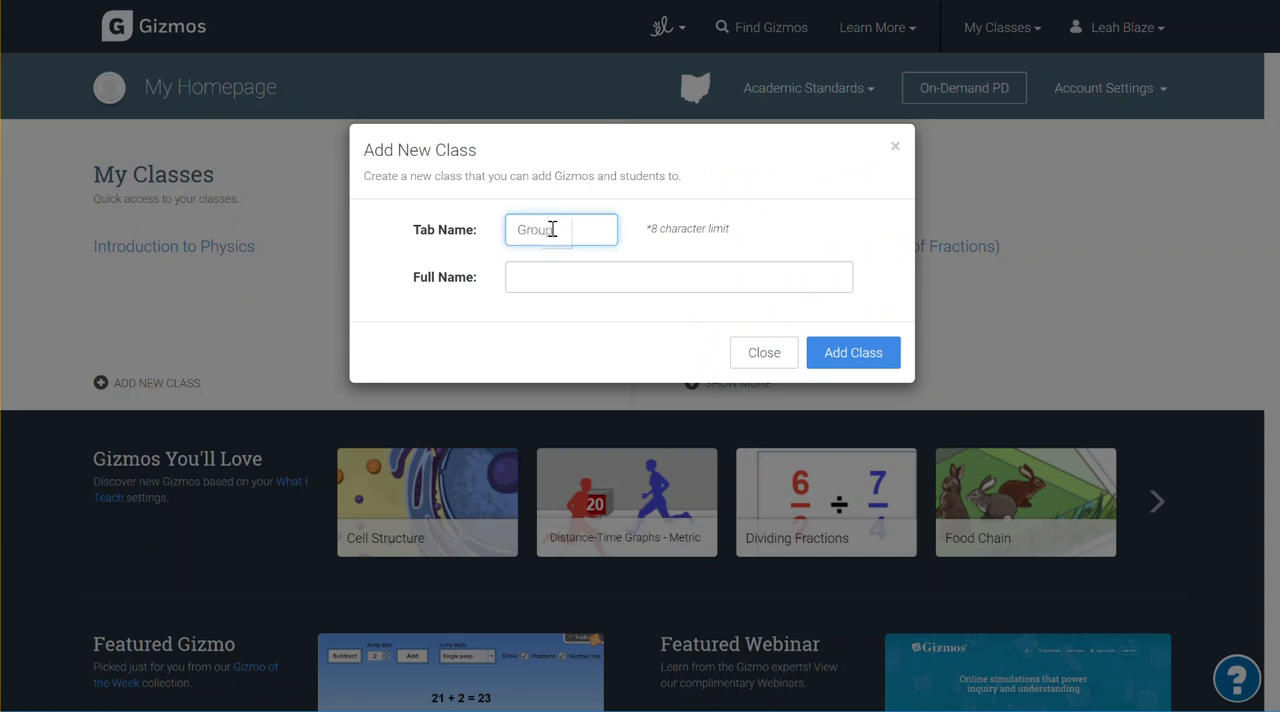
Give the class the full name 'Period 1: Science 7th Grade' and add it.
click(680, 276)
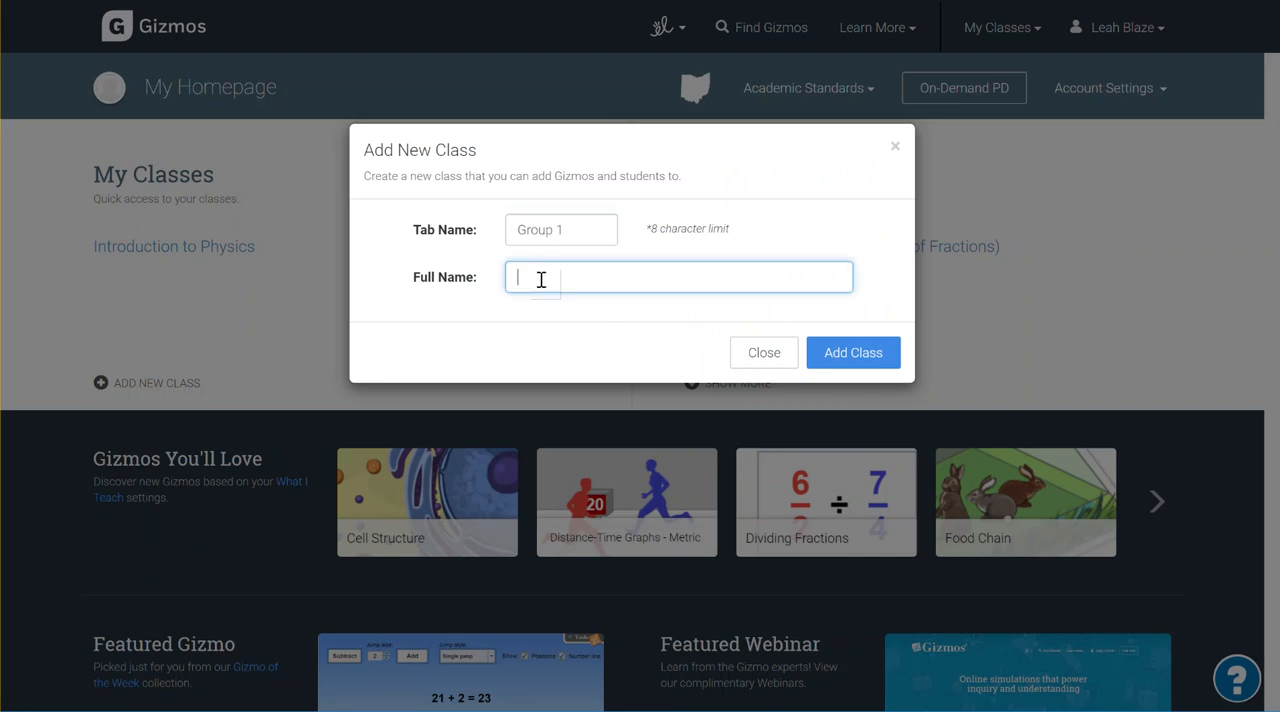
text(Period 1)
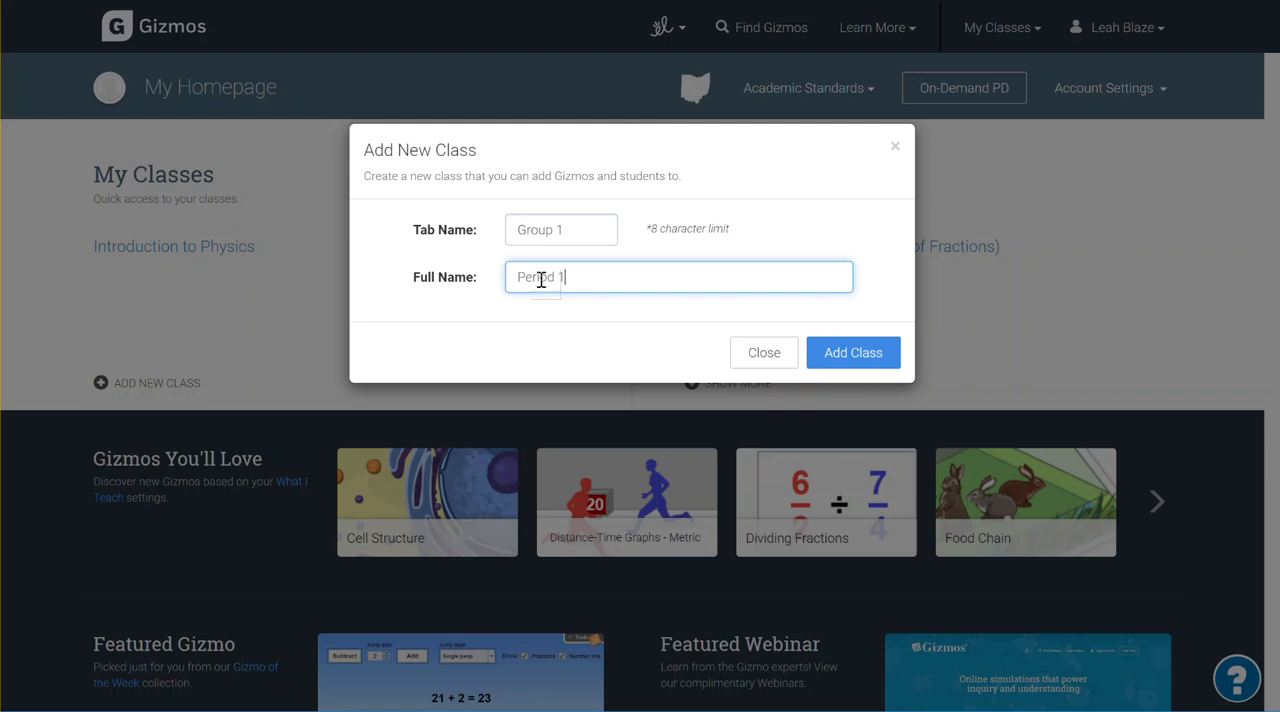
text(: Science 7th Grade)
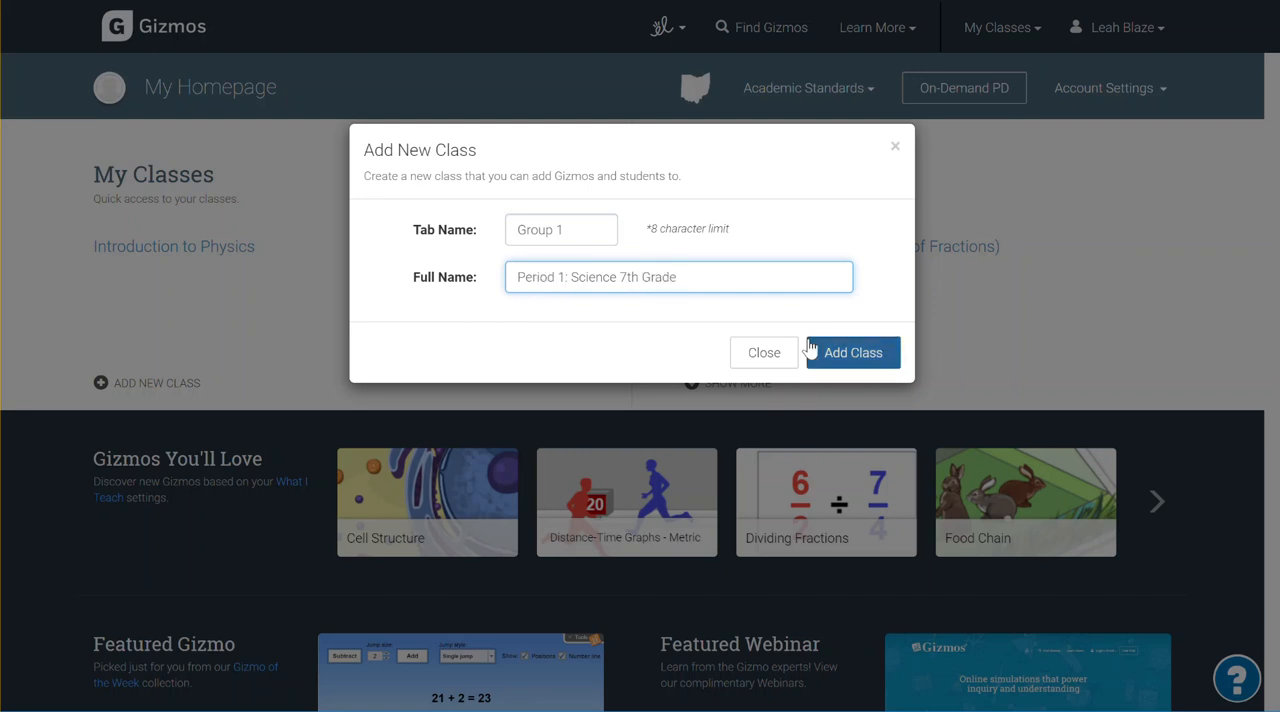
click(852, 352)
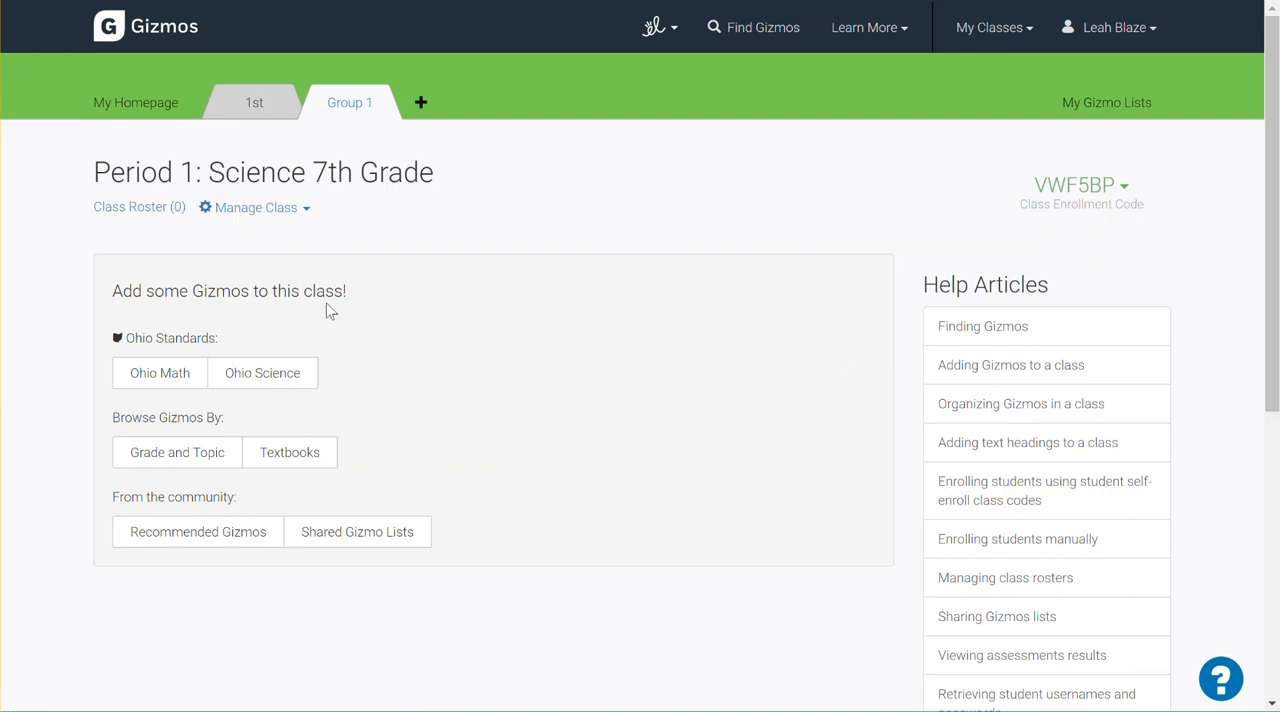
mouse_move(1012, 364)
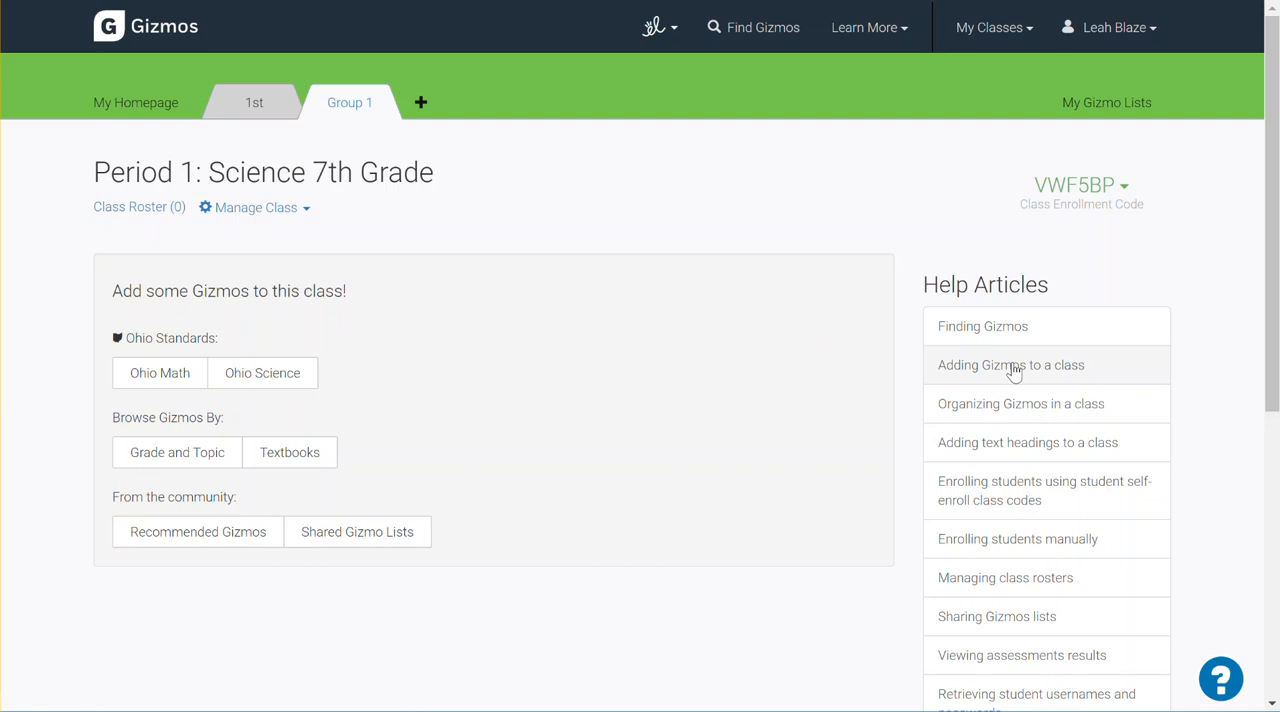
mouse_move(996, 410)
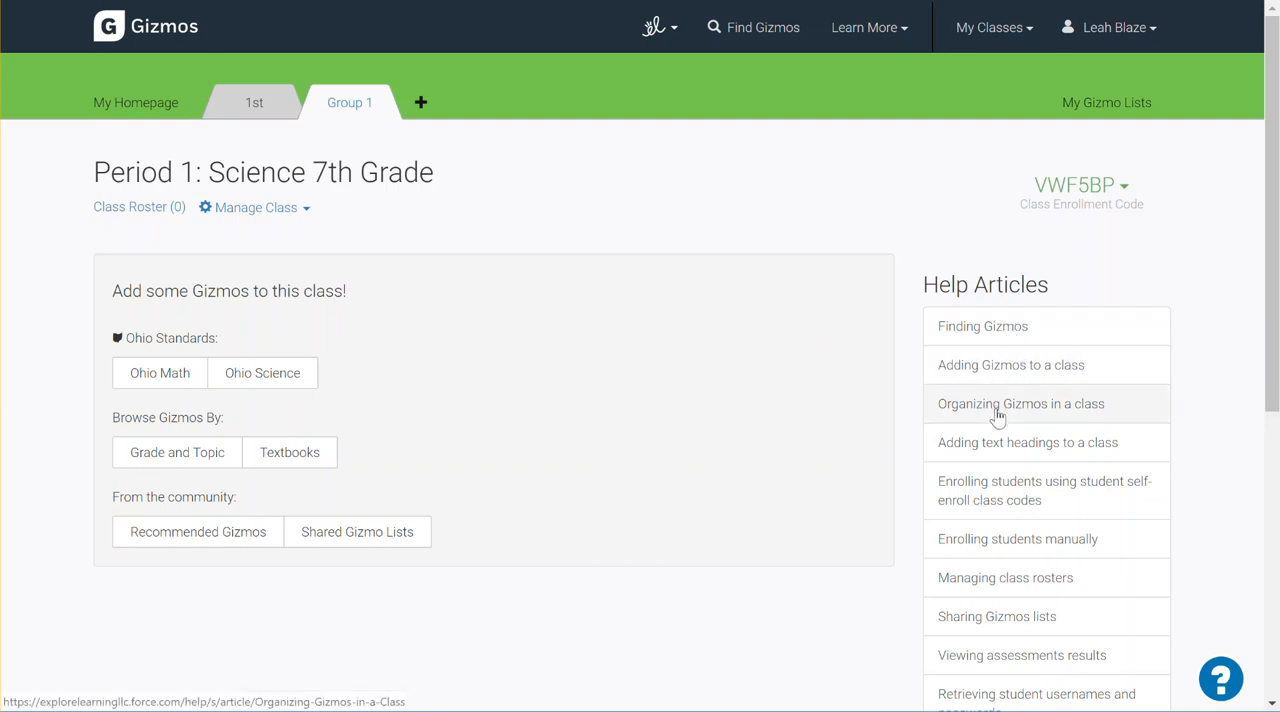
mouse_move(1058, 290)
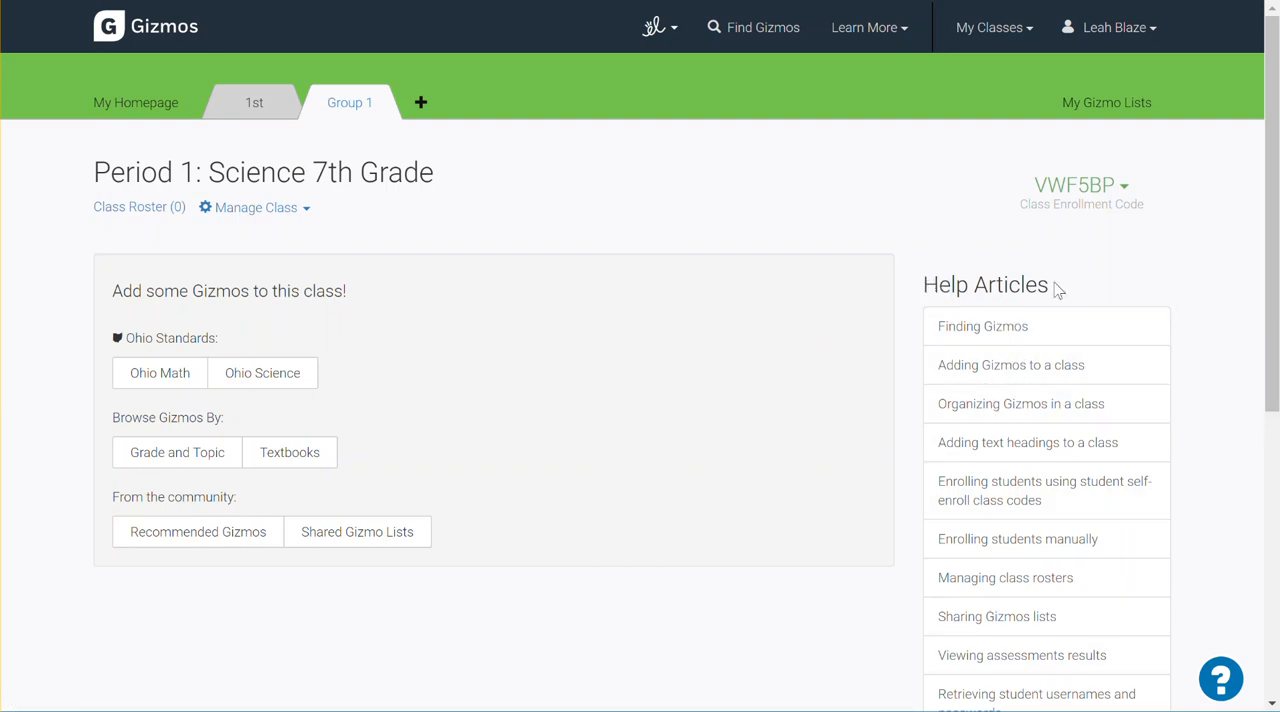
scroll(down, 3)
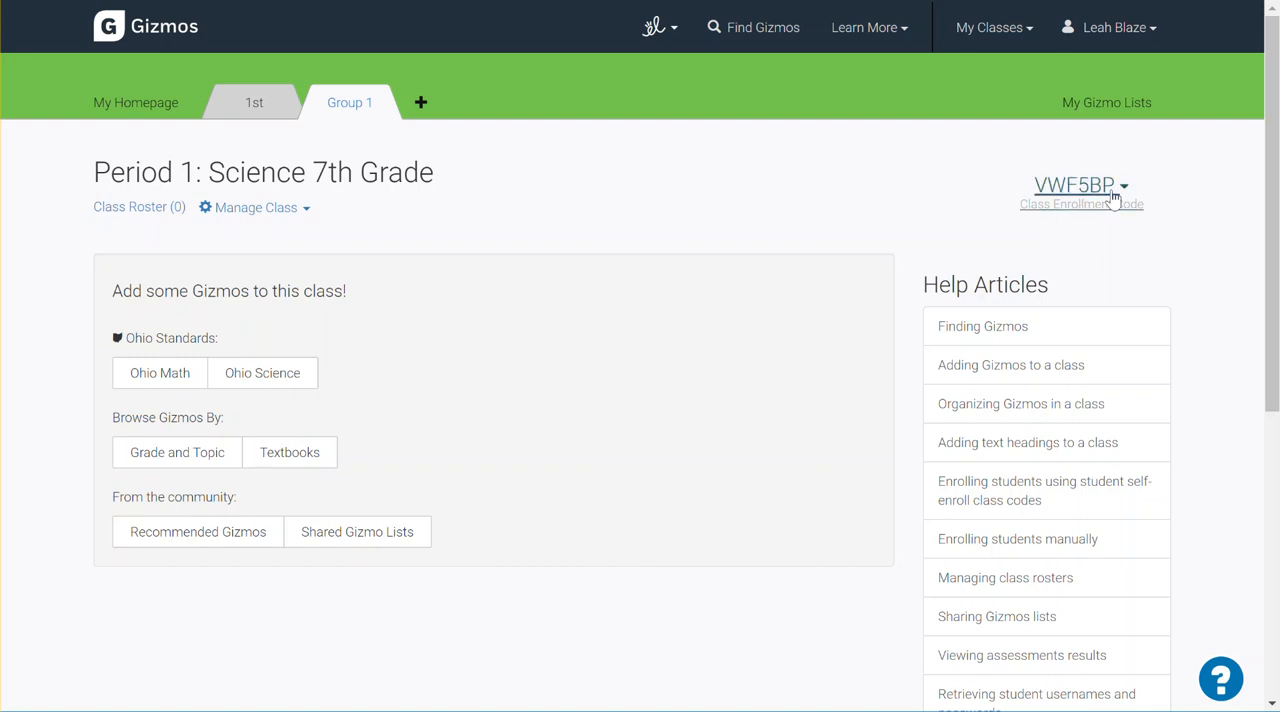
click(1080, 184)
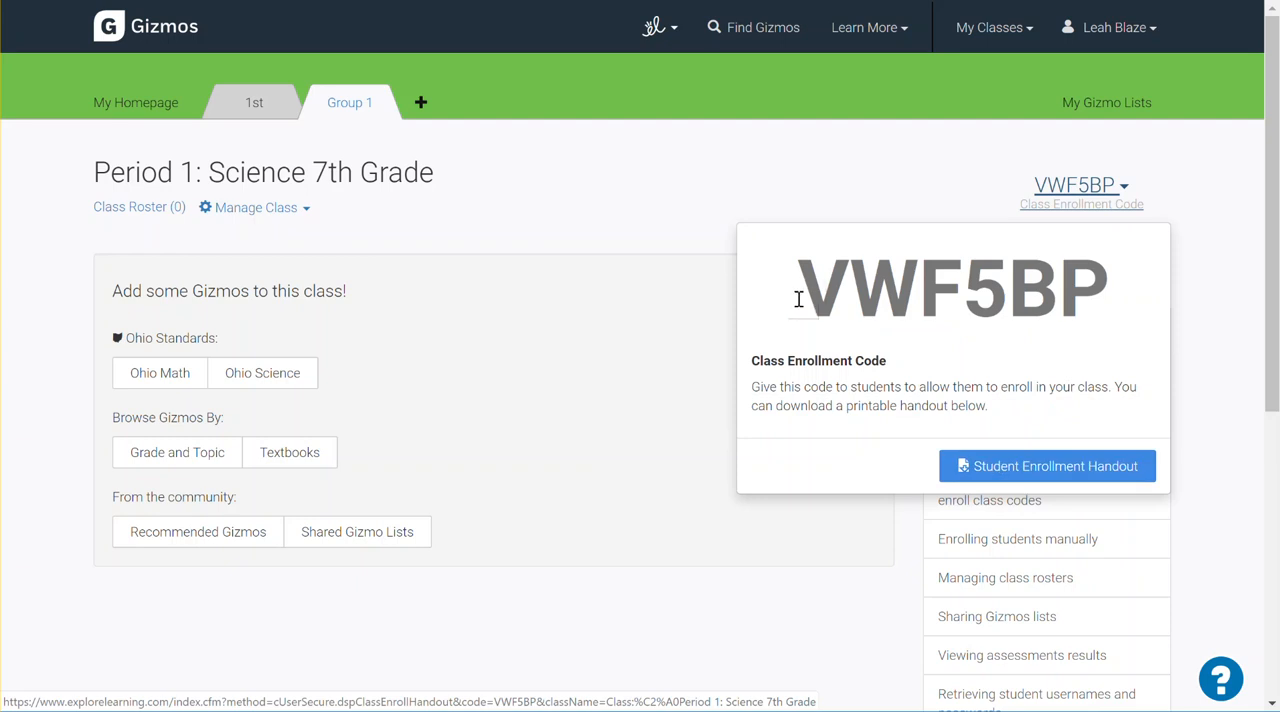
mouse_move(692, 332)
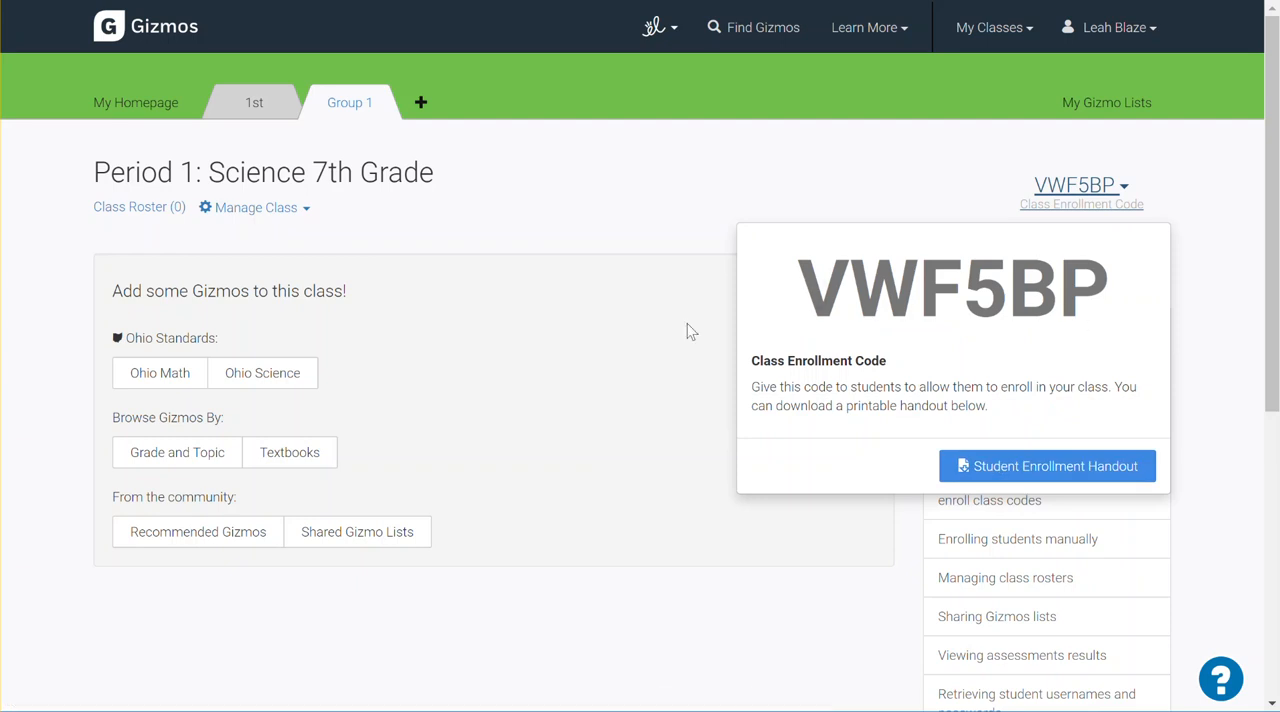
mouse_move(930, 250)
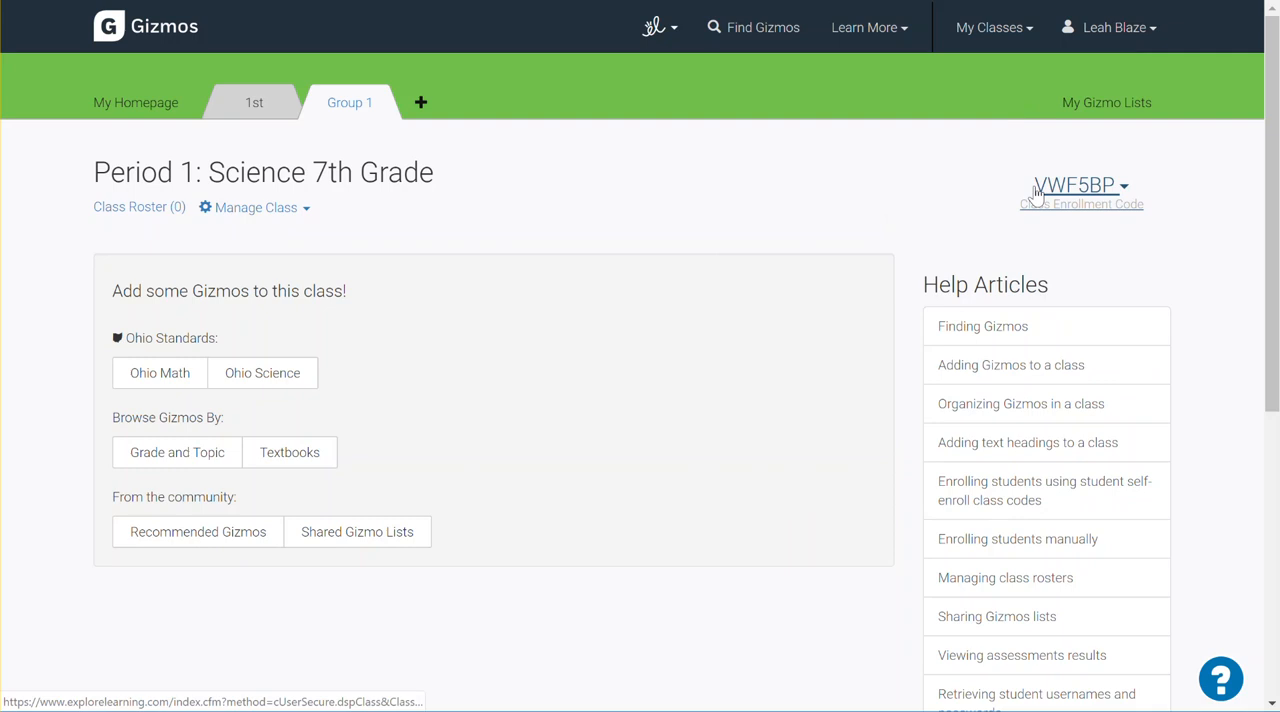
click(1080, 184)
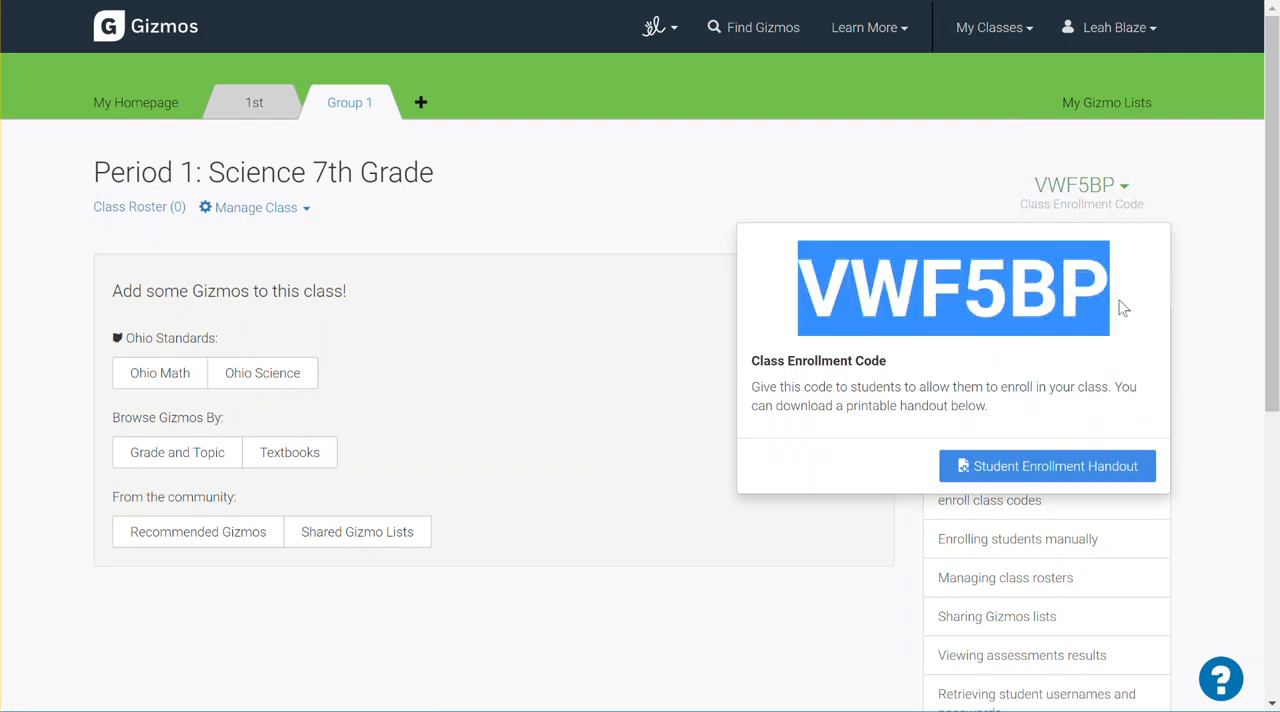
mouse_move(1204, 178)
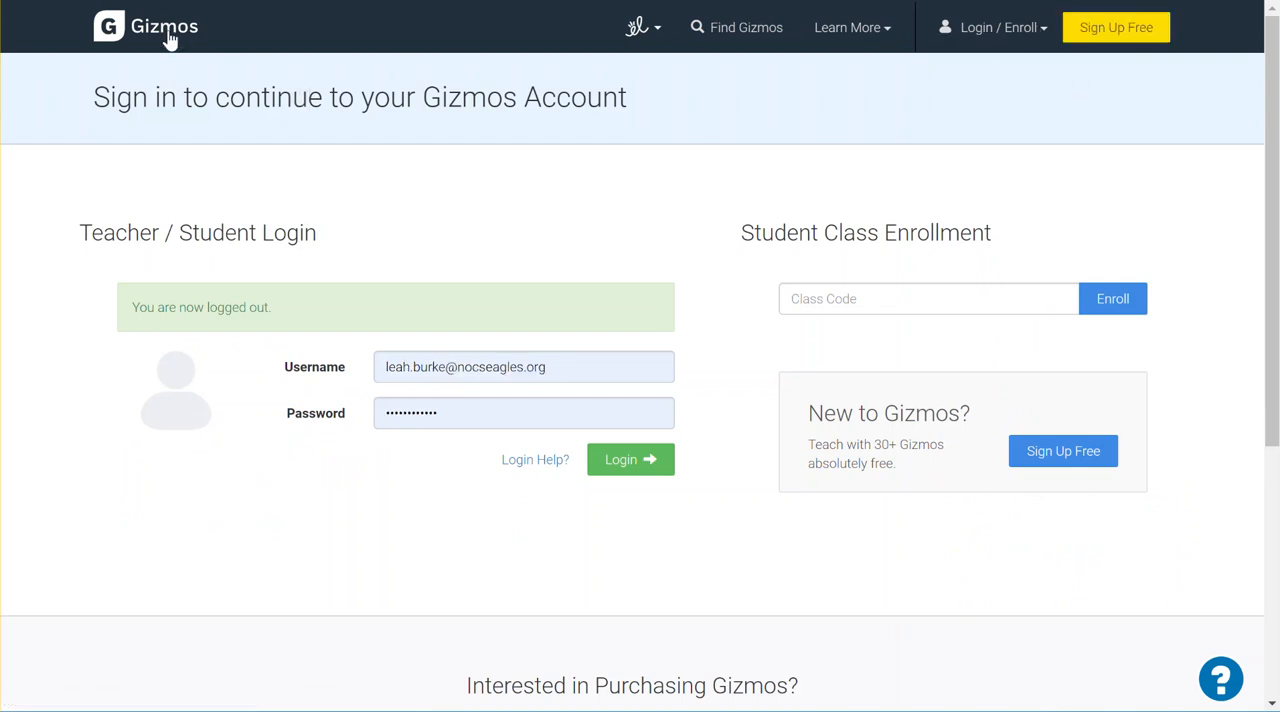
click(144, 28)
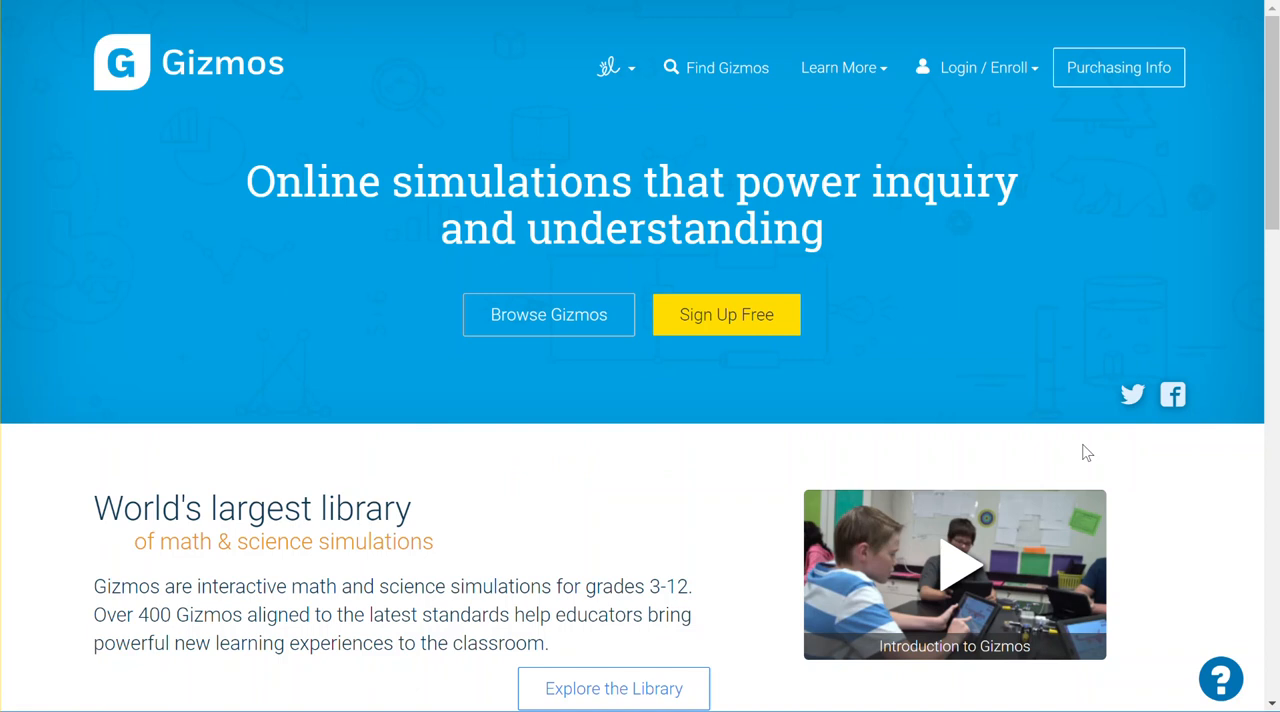
mouse_move(992, 126)
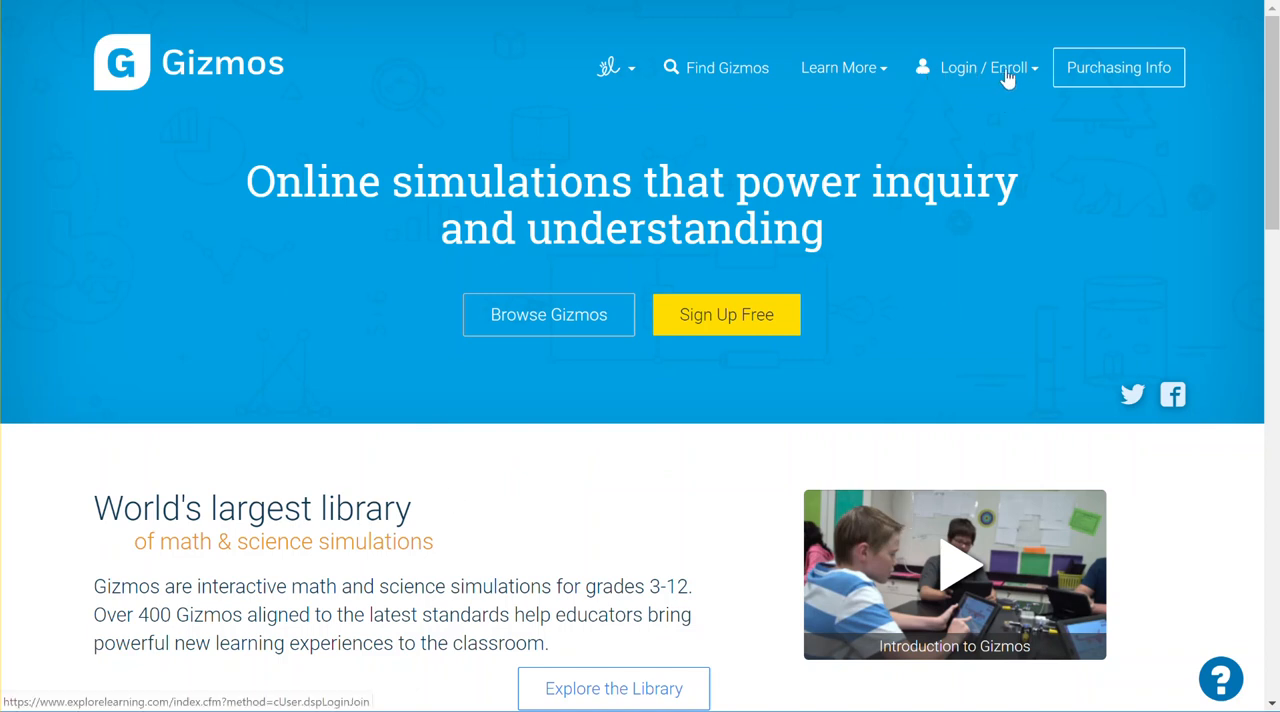
click(984, 68)
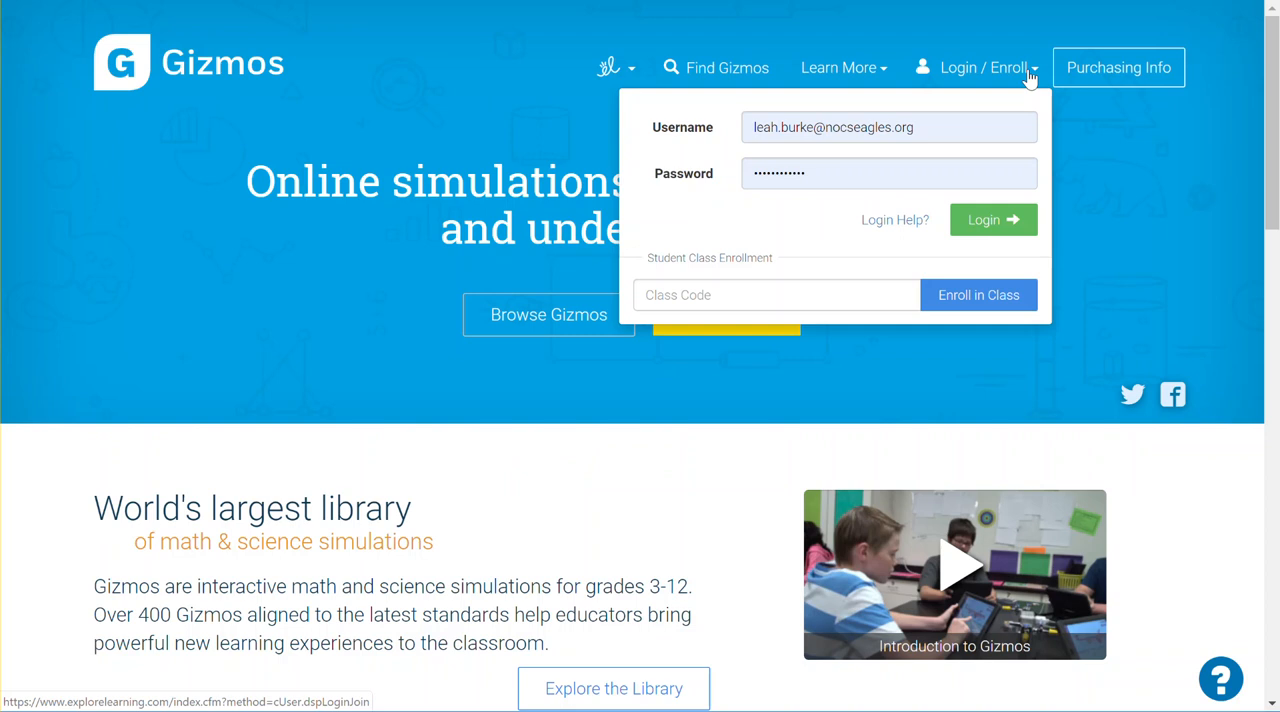
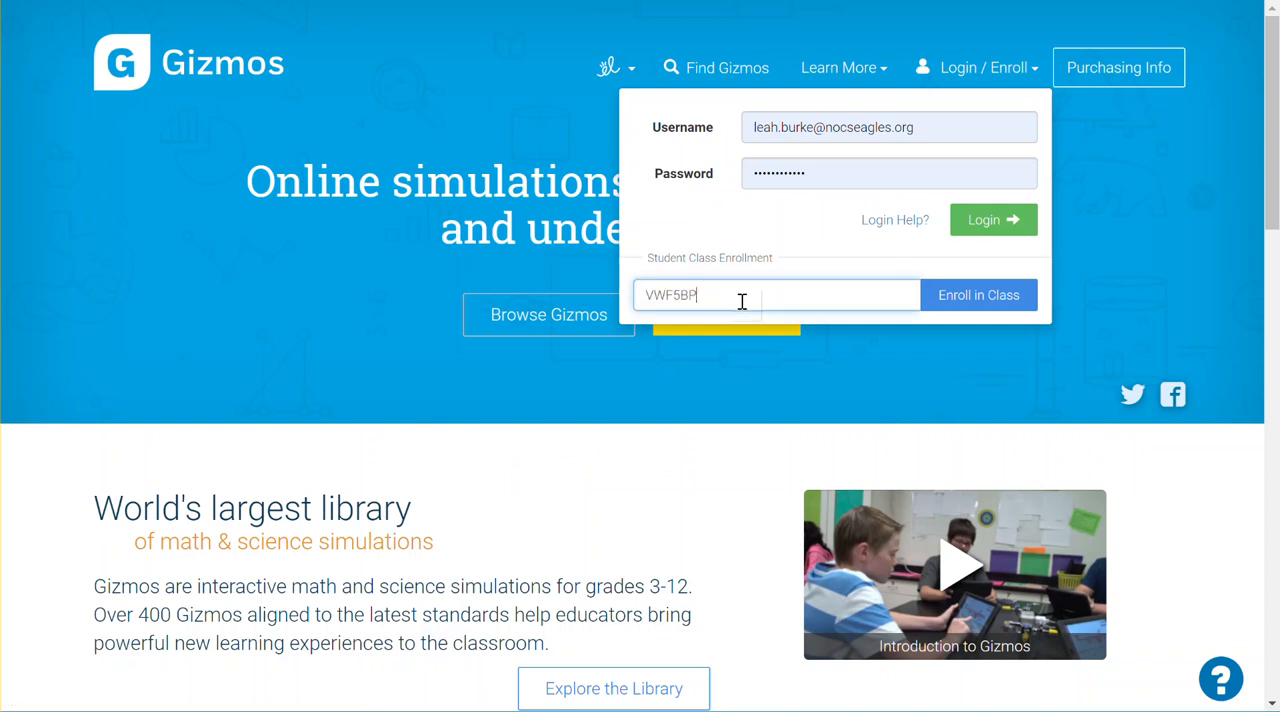
click(976, 294)
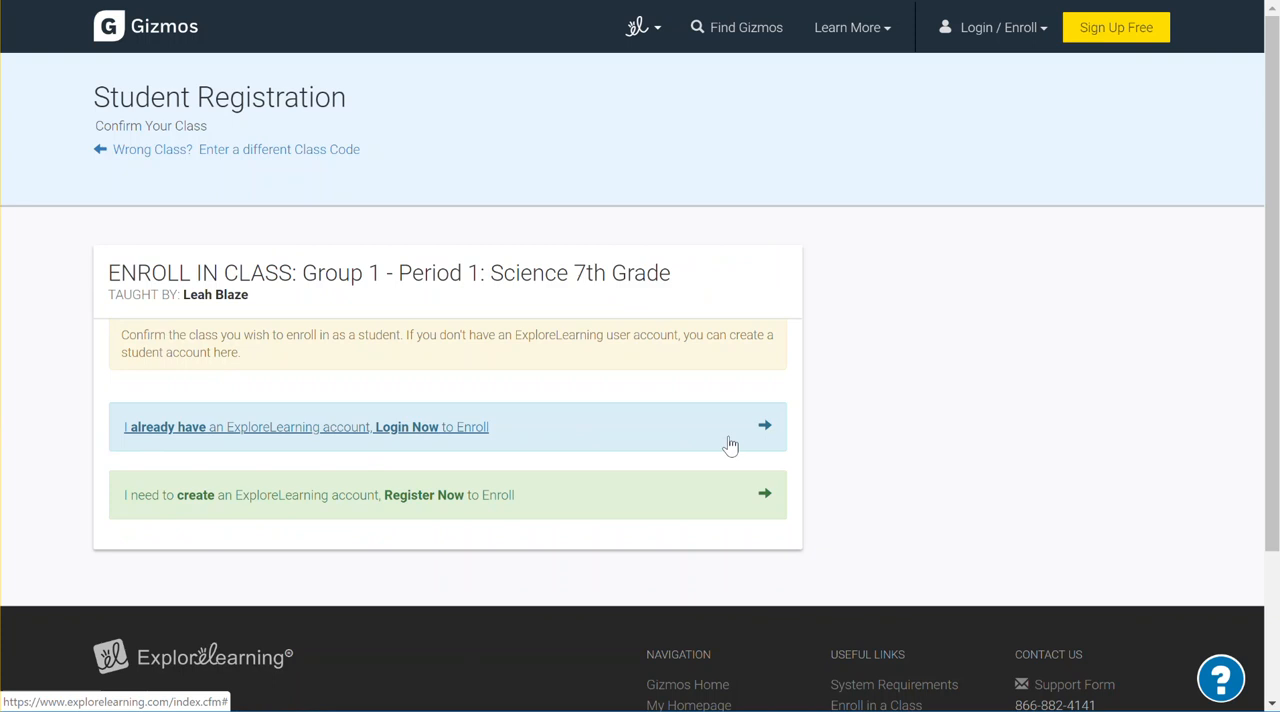
Expand the existing-account sign-in, then choose Register Now to Enroll as a new student.
click(306, 428)
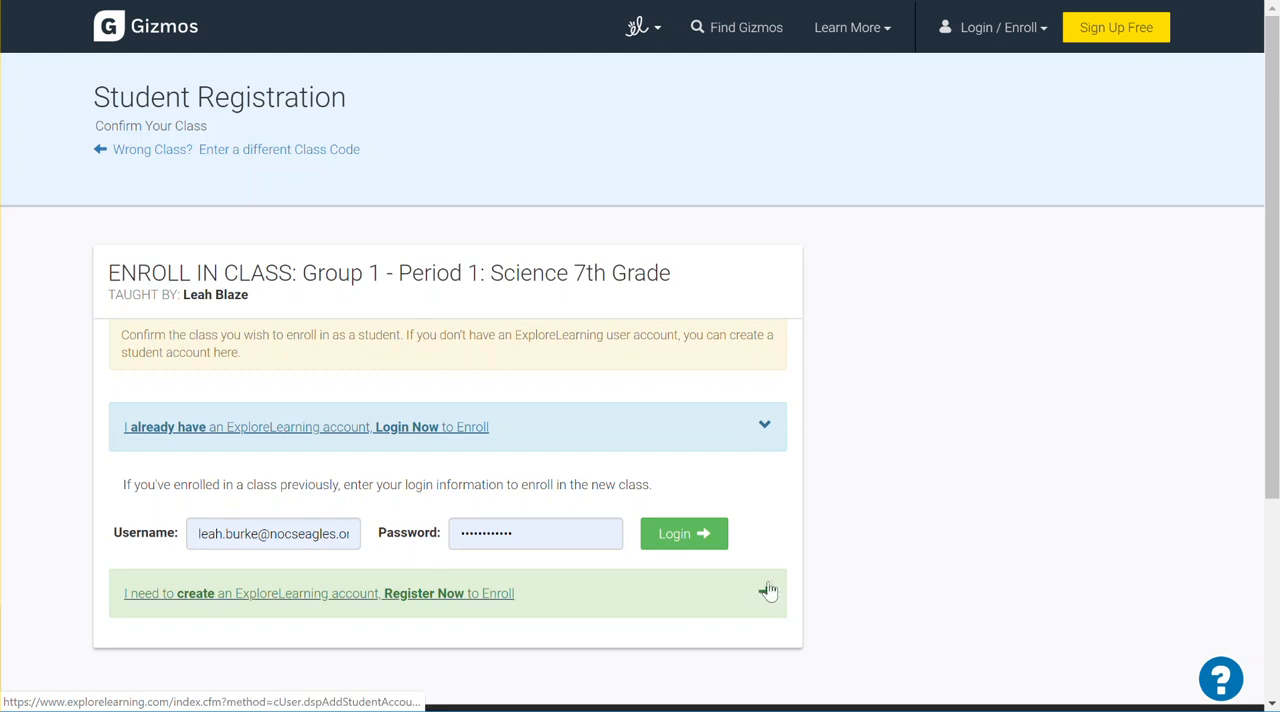
click(424, 592)
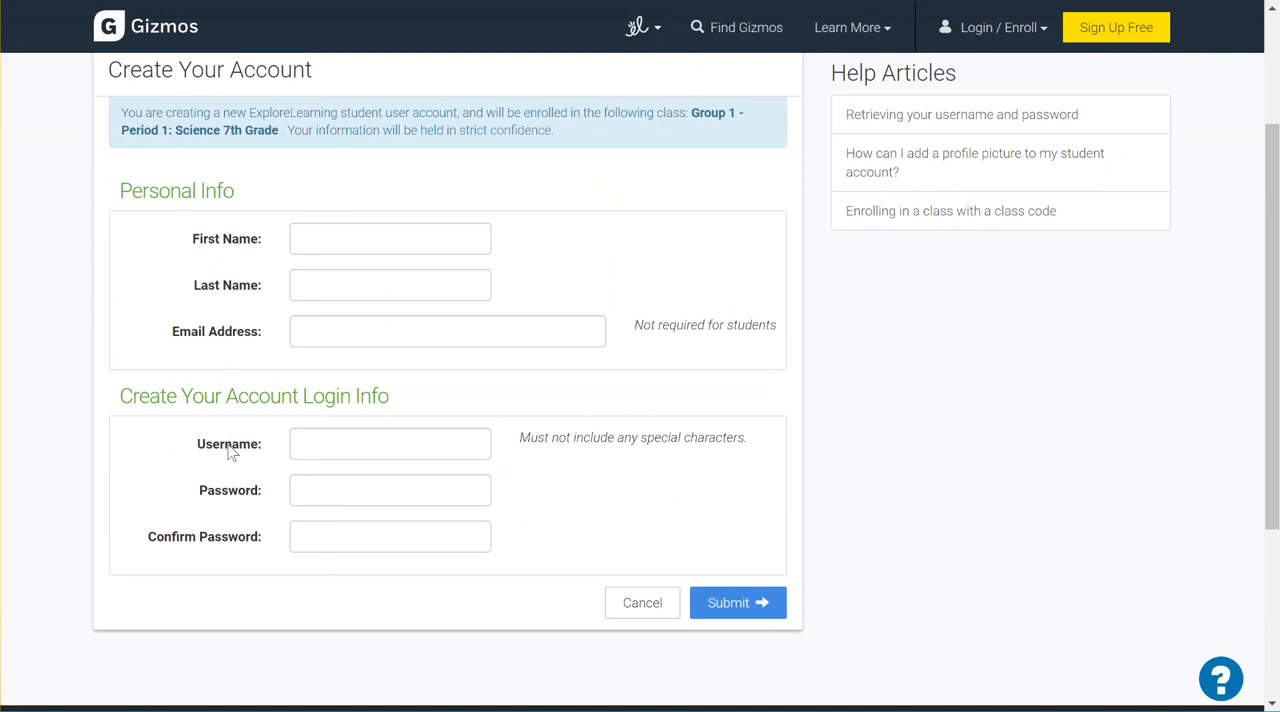
mouse_move(240, 548)
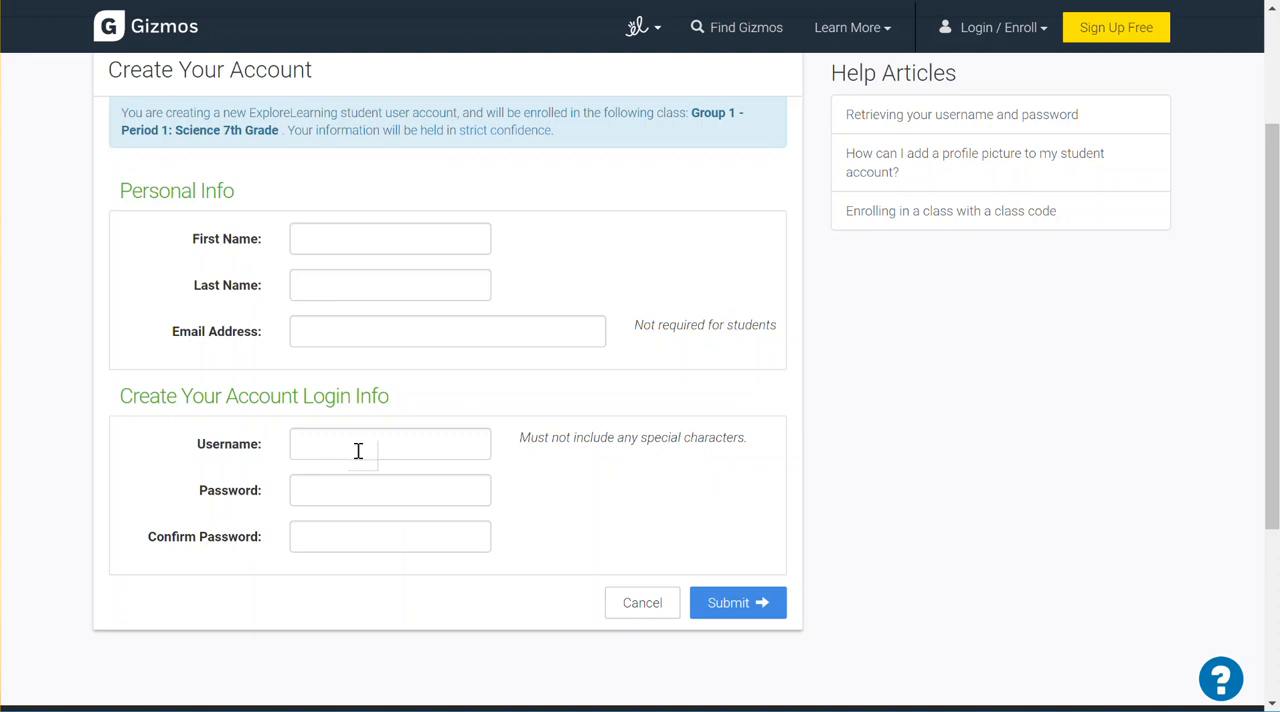
Cancel the blank student account form and return to class code entry.
click(388, 444)
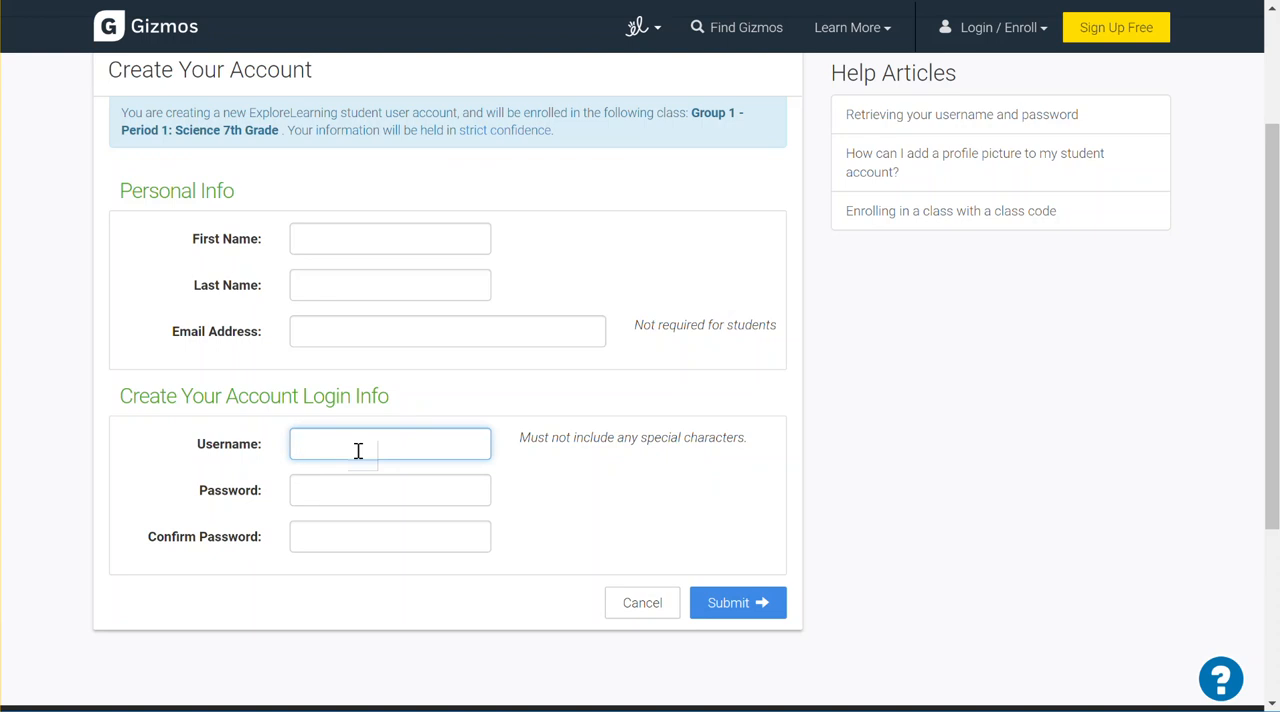
click(388, 444)
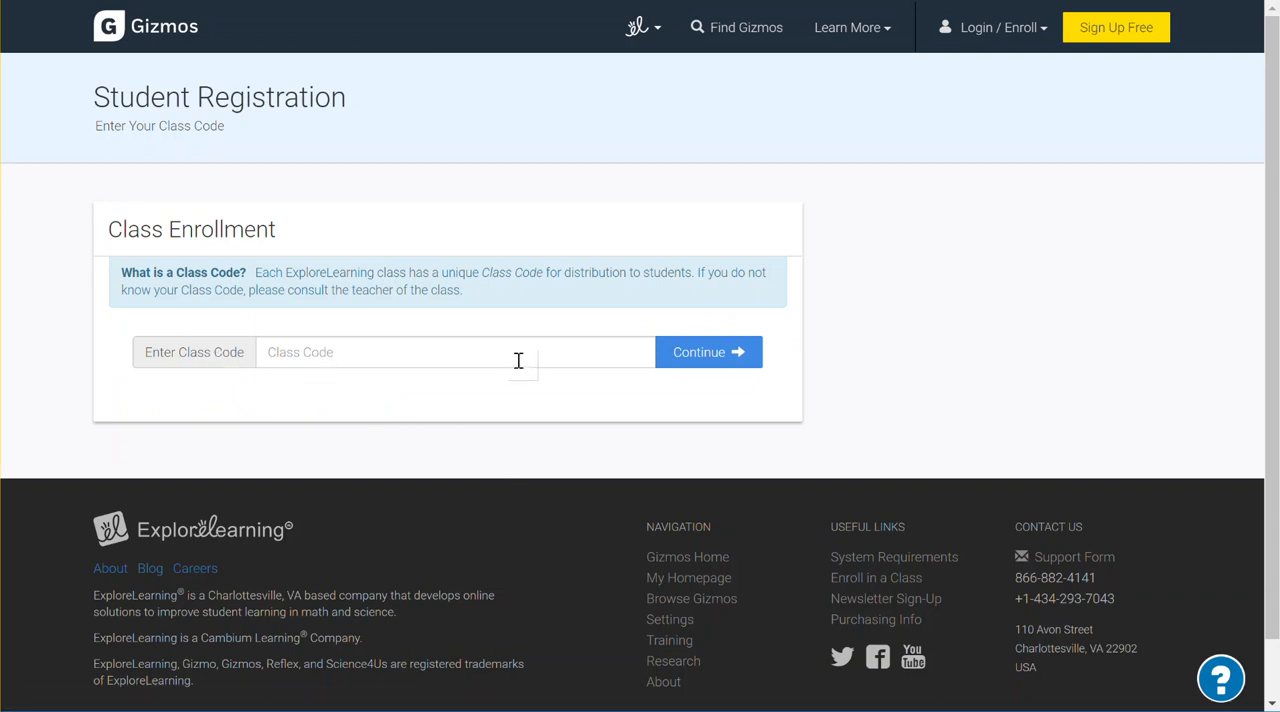
mouse_move(592, 328)
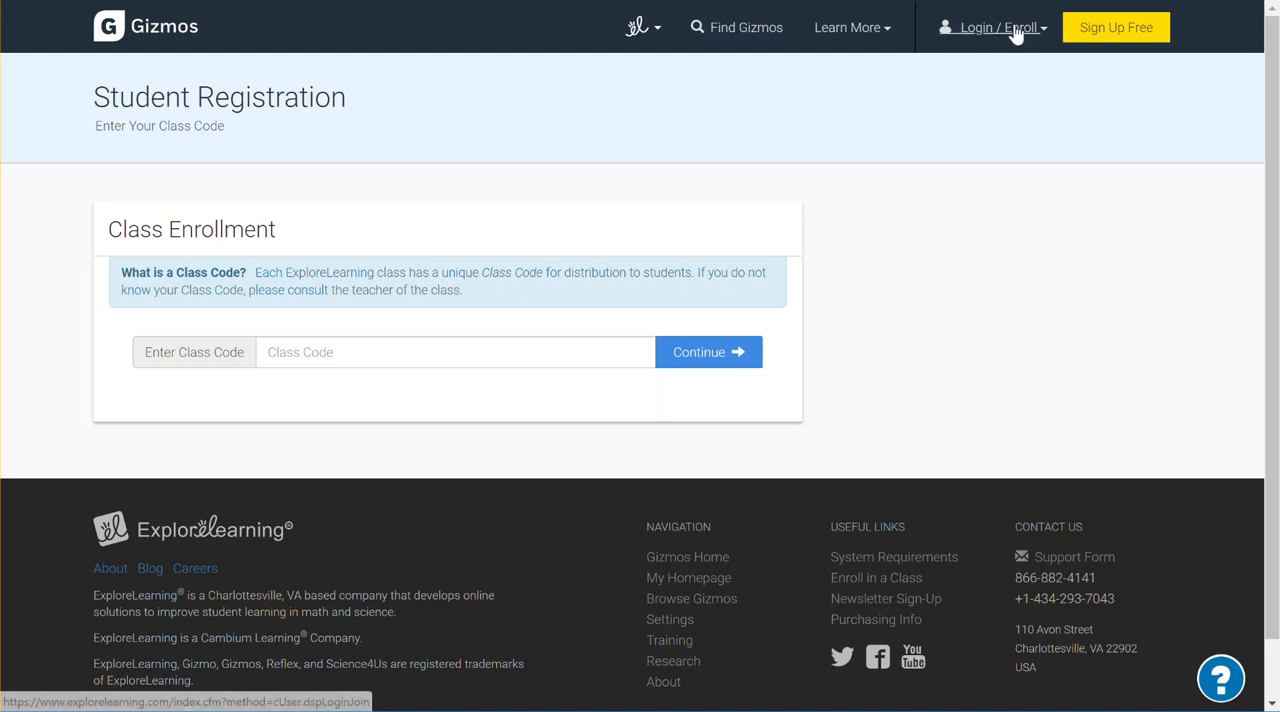
mouse_move(992, 136)
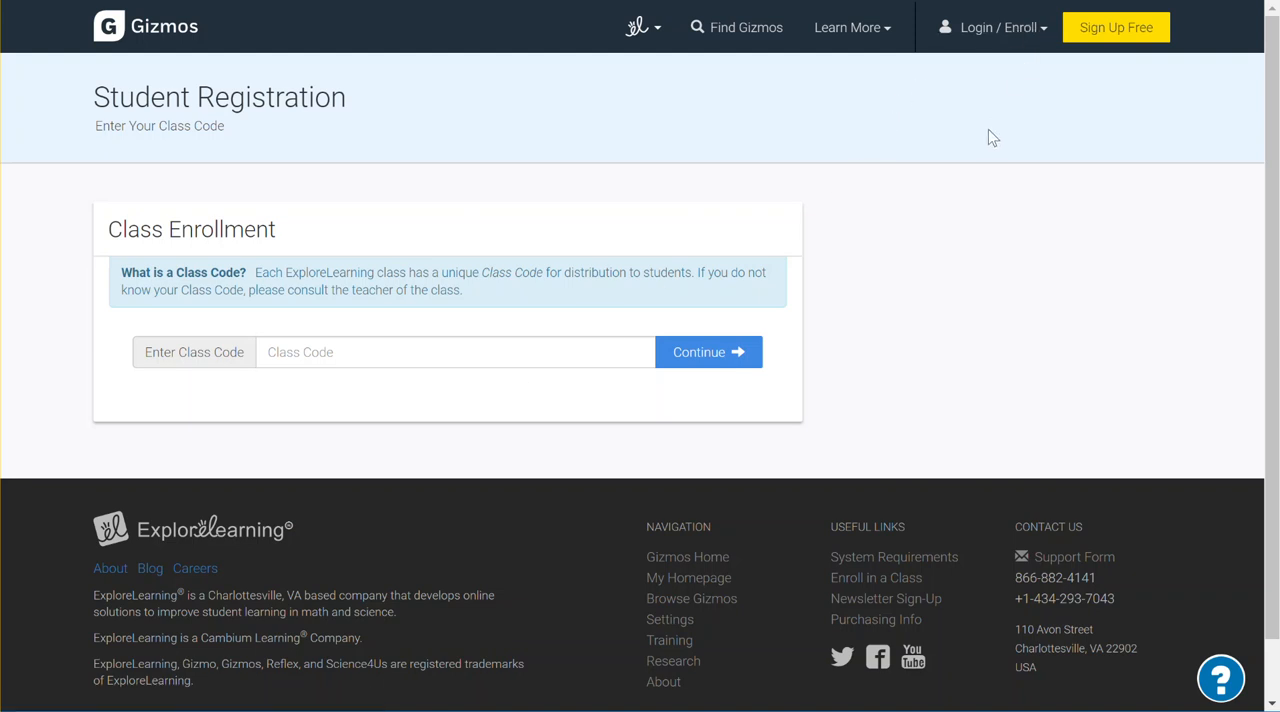